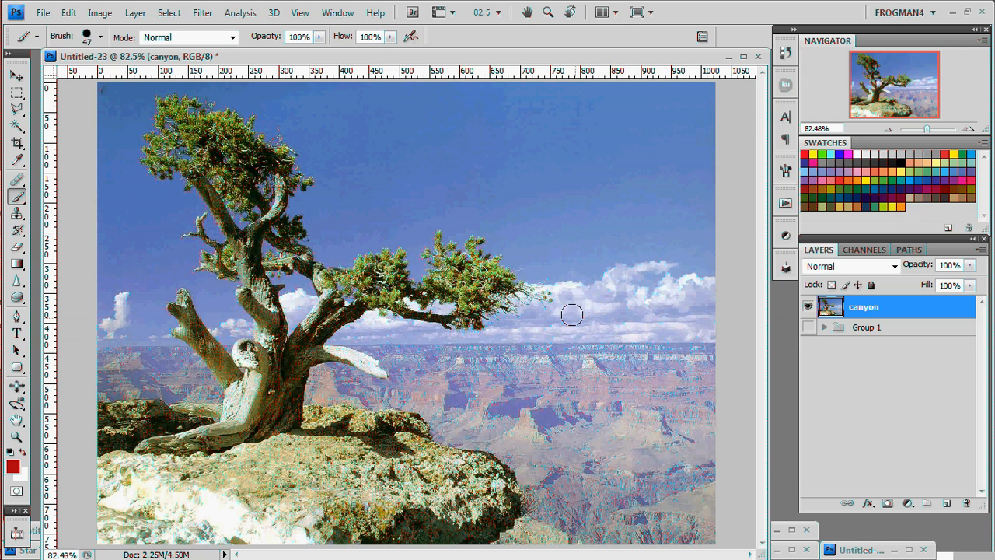
pyautogui.moveTo(652, 227)
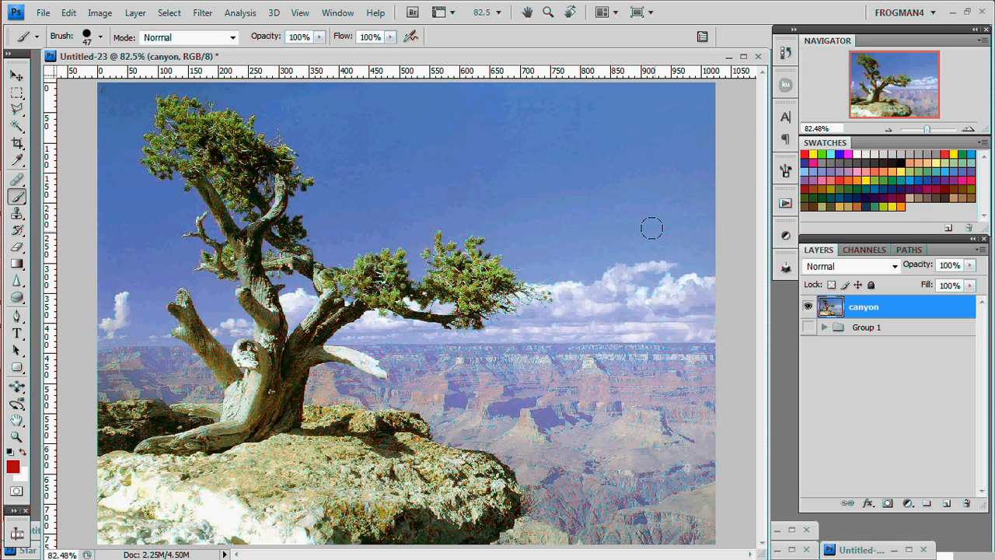
pyautogui.moveTo(546, 183)
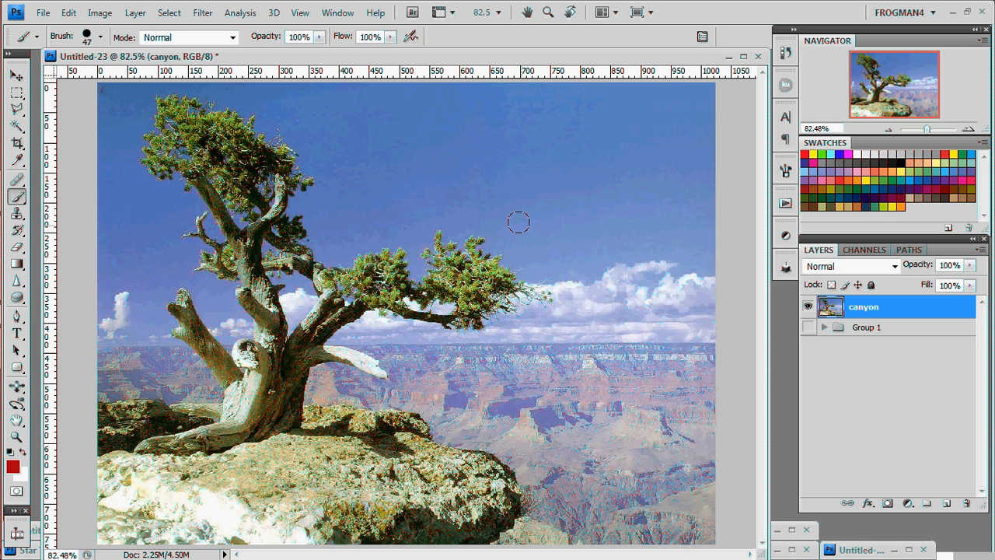
pyautogui.moveTo(469, 227)
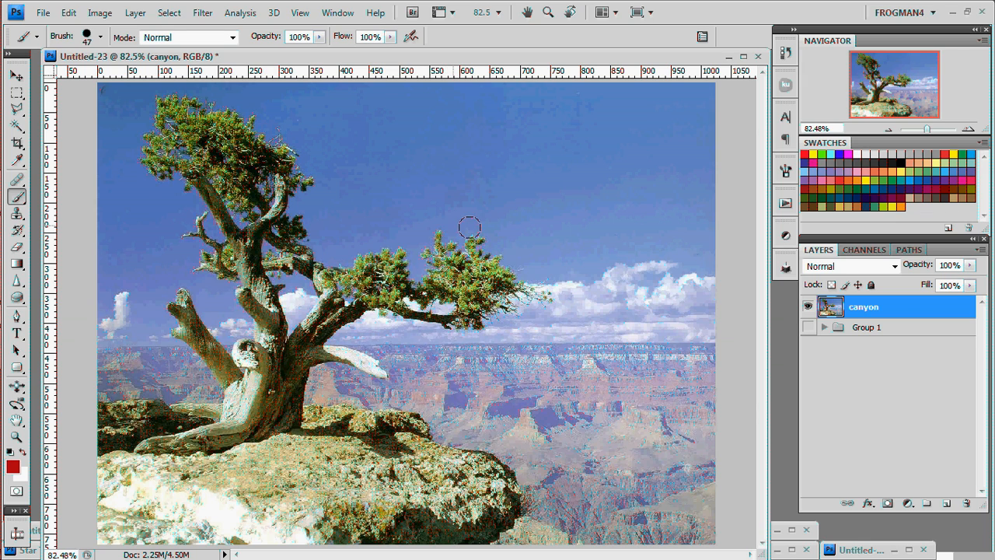
pyautogui.moveTo(934, 398)
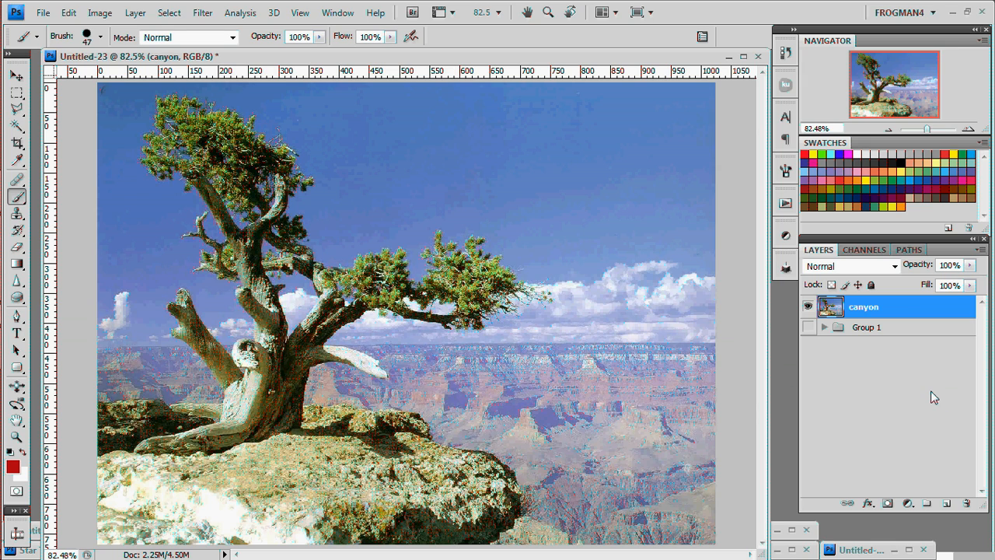
pyautogui.moveTo(551, 401)
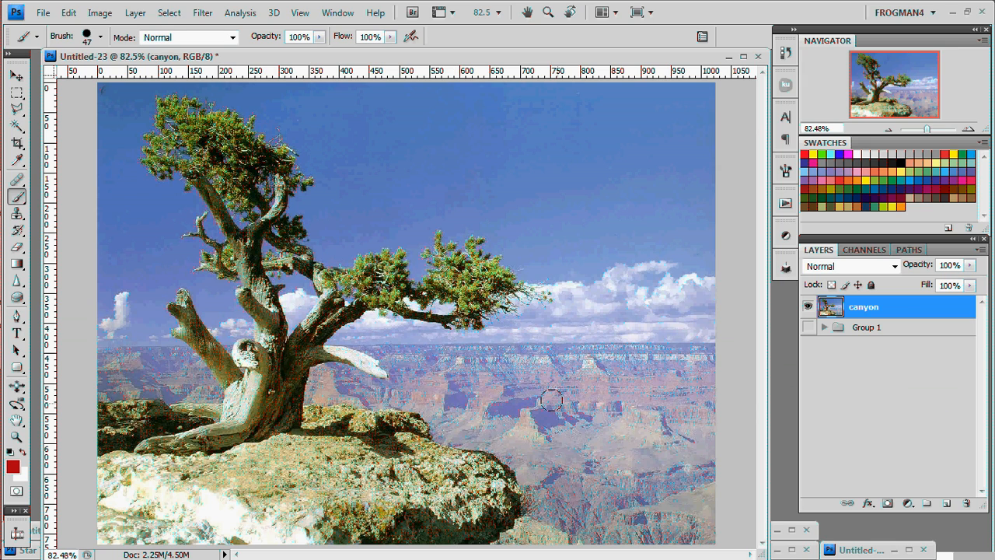
pyautogui.moveTo(603, 395)
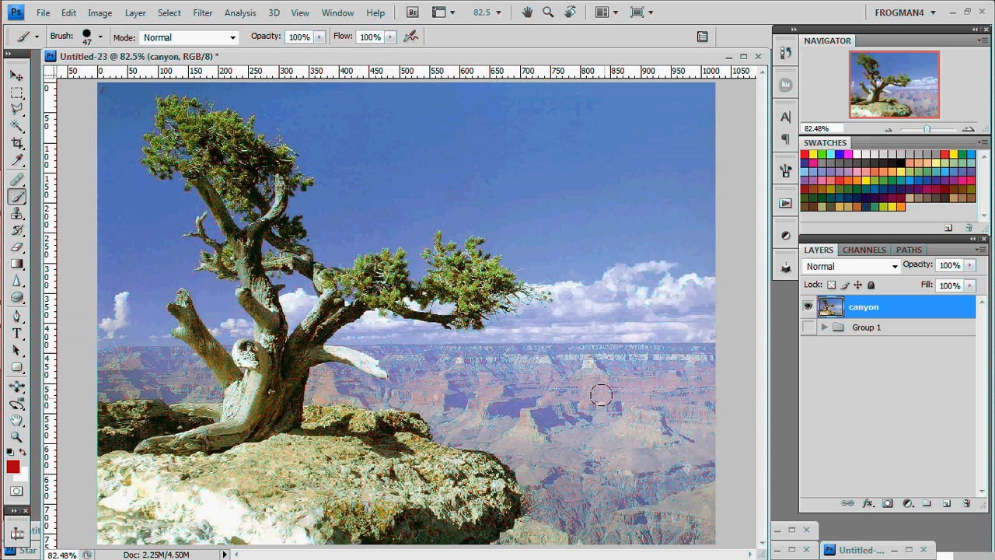
pyautogui.moveTo(557, 401)
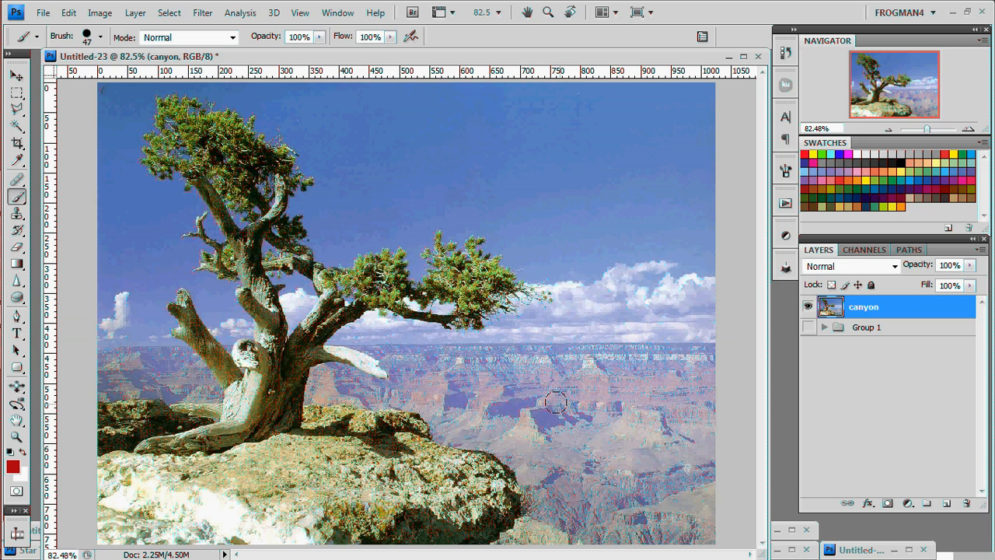
pyautogui.moveTo(849, 382)
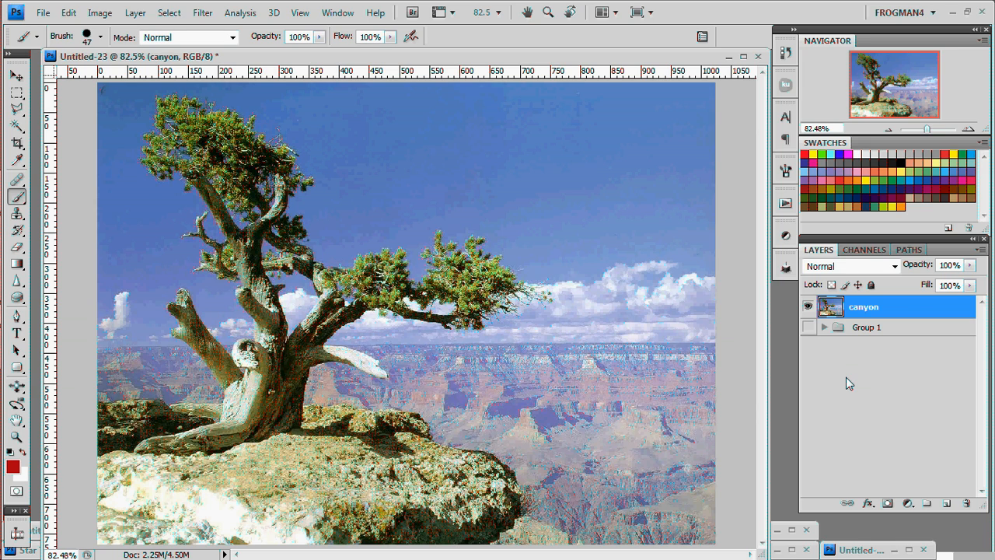
pyautogui.moveTo(920, 398)
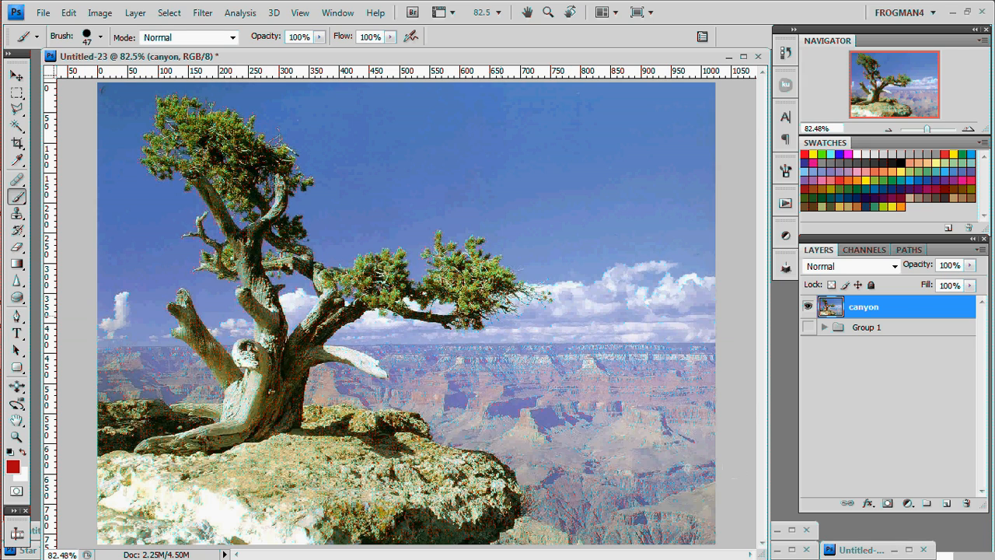
pyautogui.moveTo(862, 413)
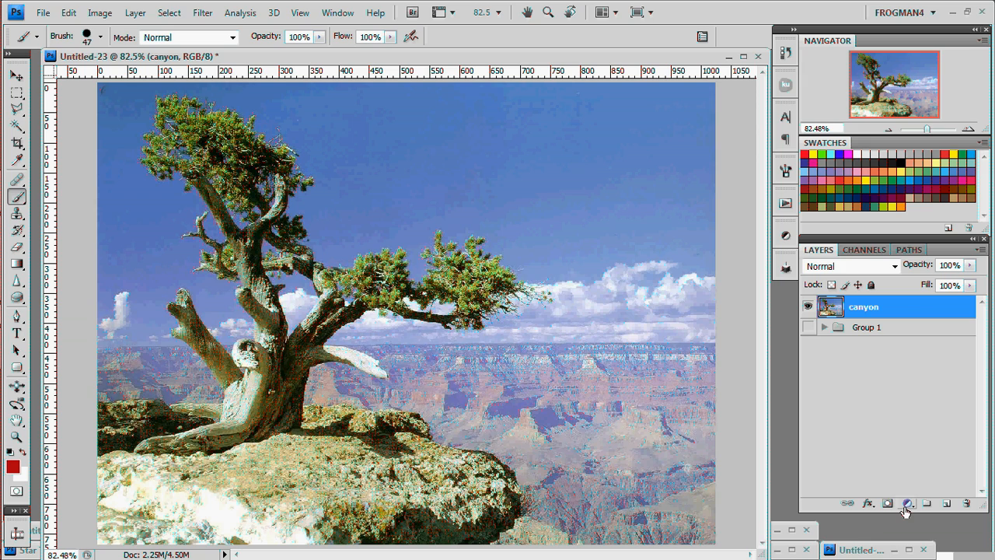
pyautogui.moveTo(909, 504)
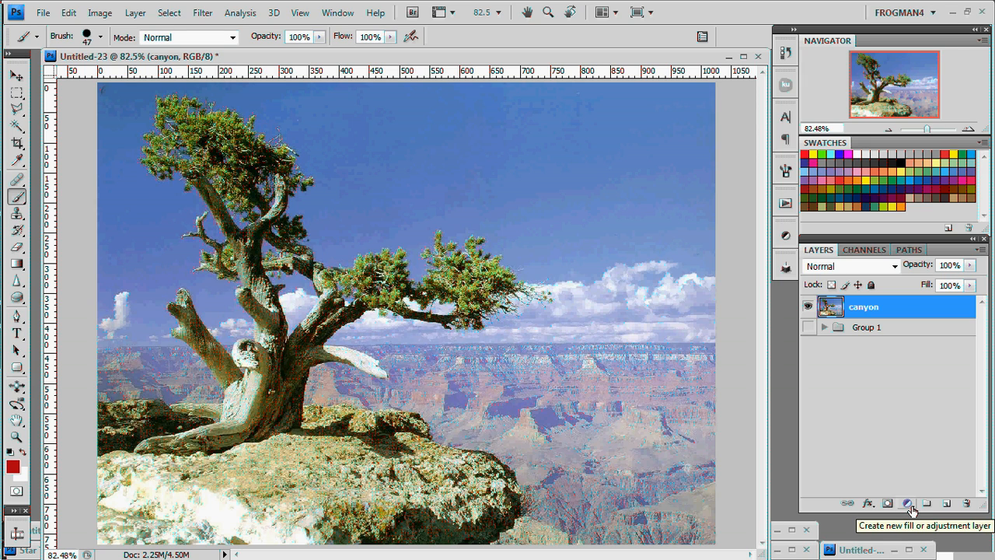
pyautogui.moveTo(905, 476)
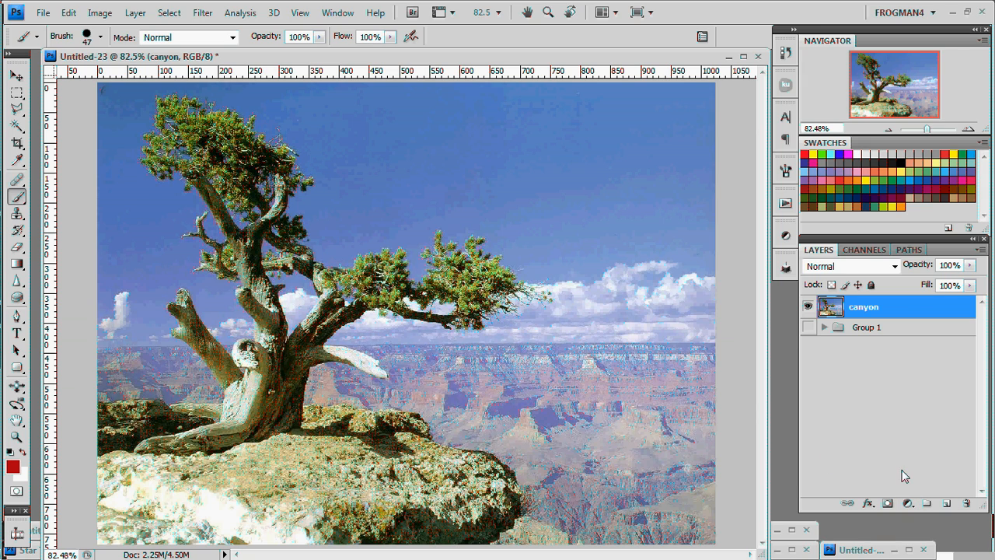
pyautogui.moveTo(468, 383)
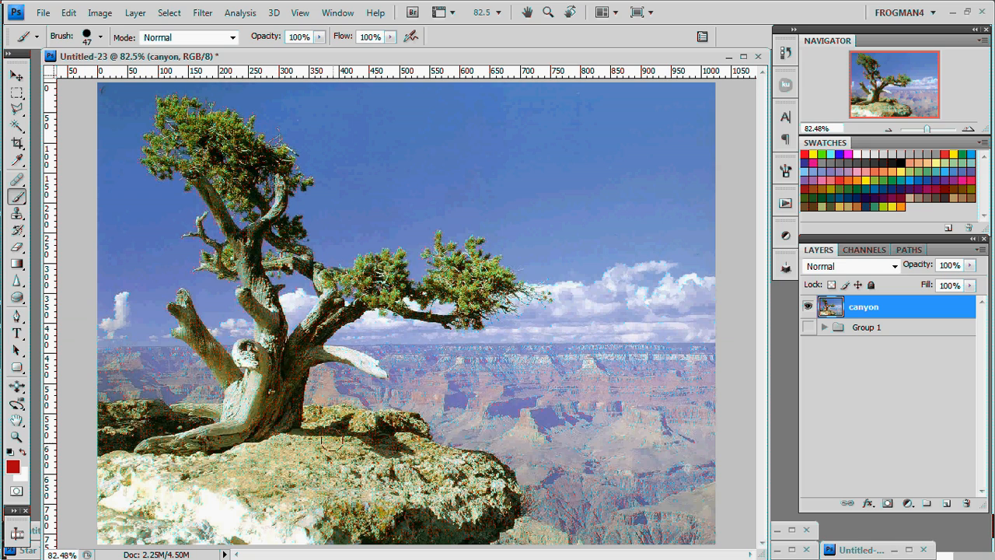
pyautogui.moveTo(610, 418)
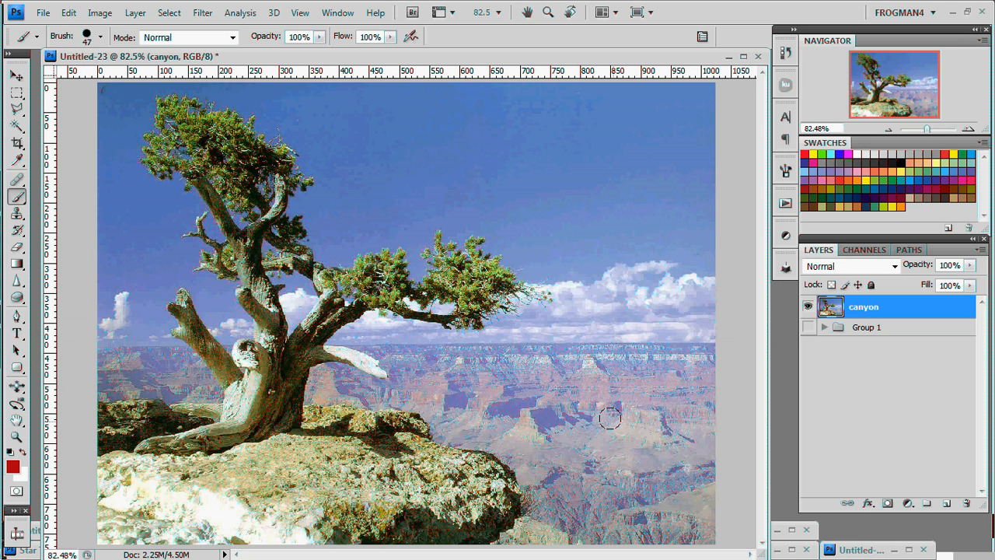
pyautogui.moveTo(538, 451)
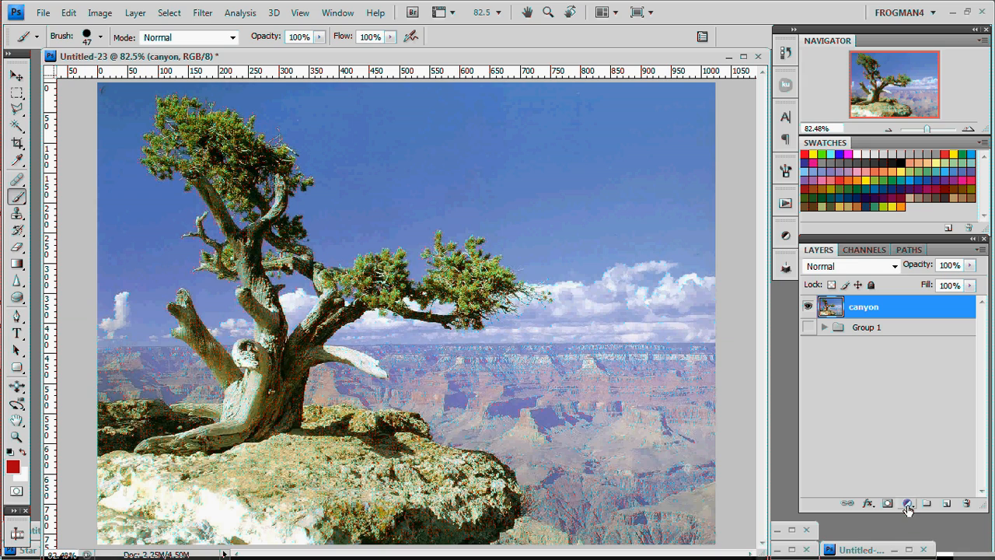
pyautogui.moveTo(908, 504)
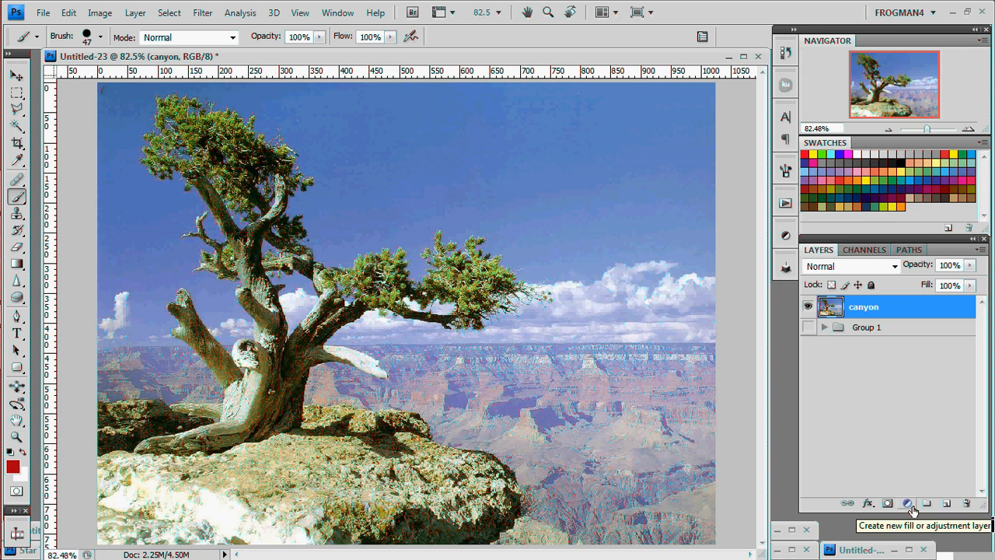
# Add a Channel Mixer adjustment layer with Monochrome ticked to render the photo black and white.
pyautogui.click(907, 504)
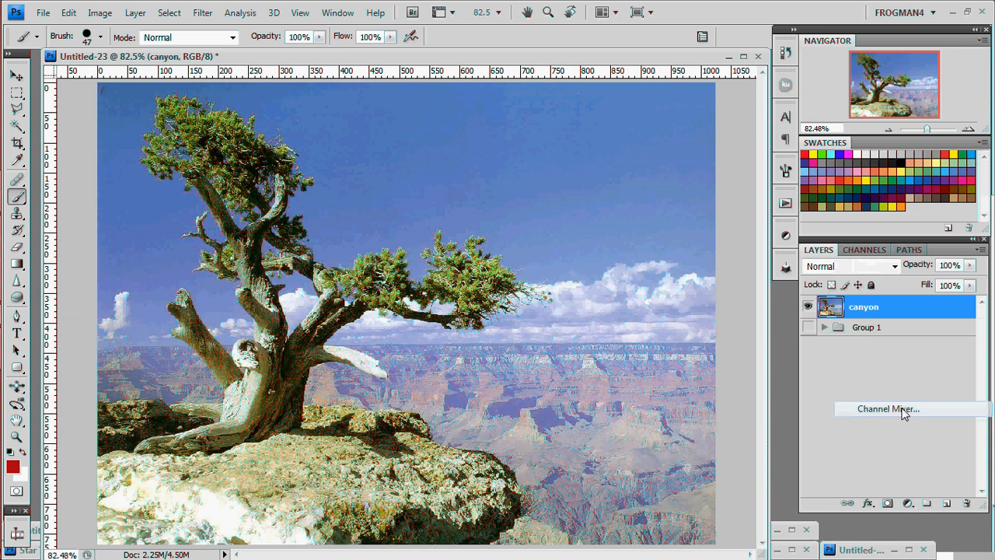
pyautogui.click(886, 407)
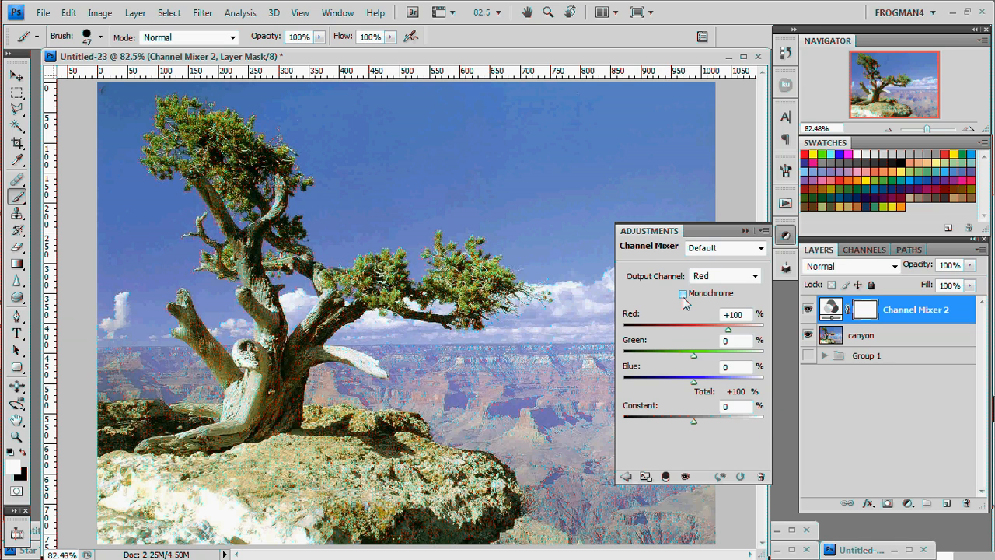
pyautogui.click(682, 294)
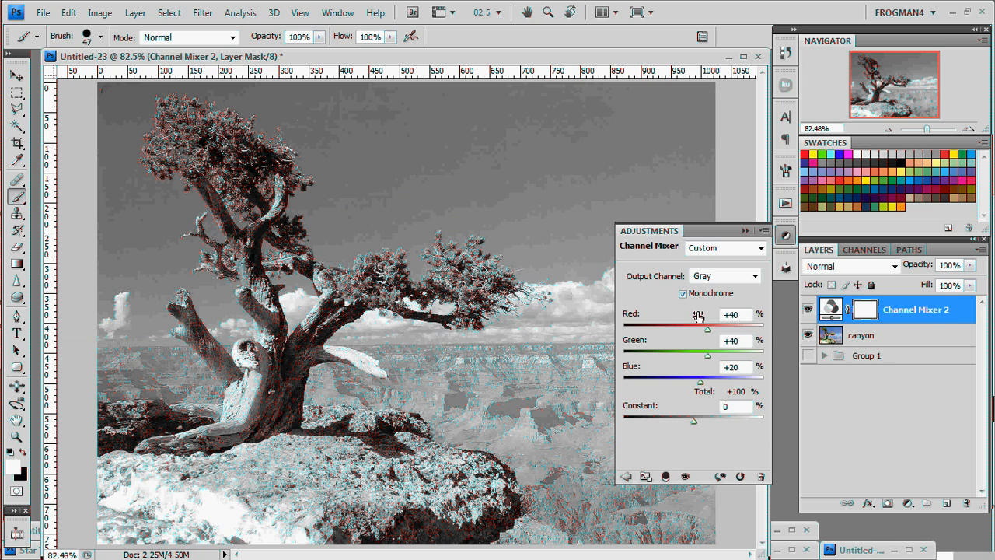
pyautogui.moveTo(709, 367)
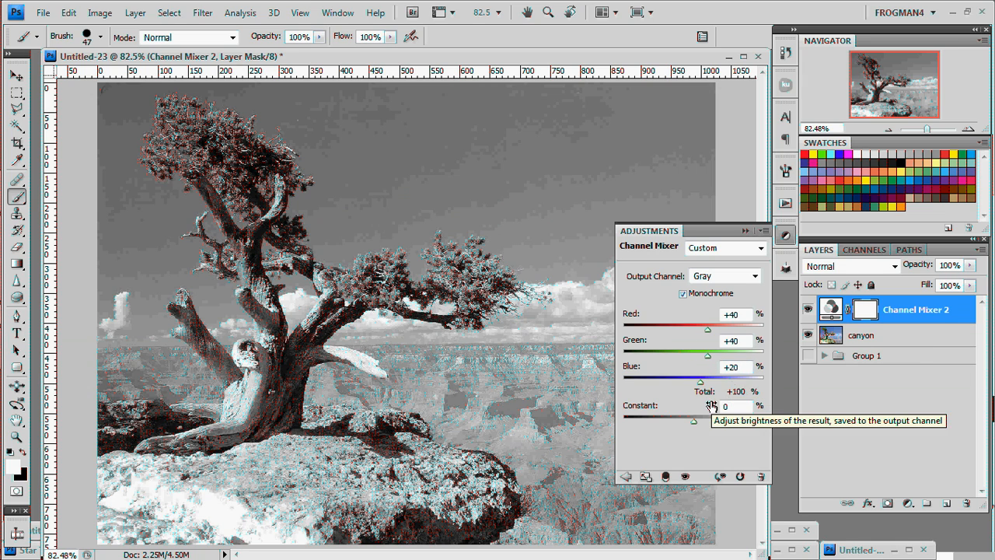
pyautogui.moveTo(710, 359)
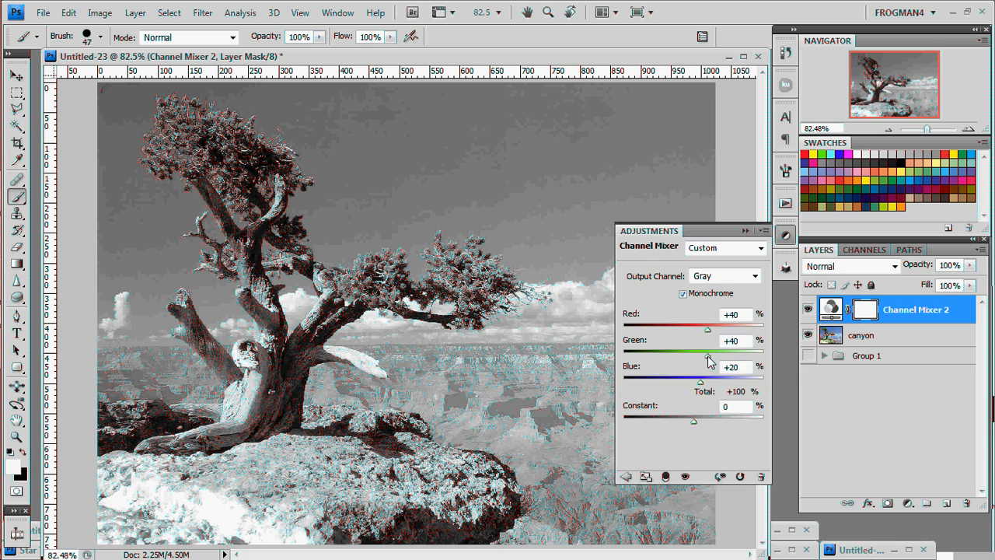
# Set the monochrome mix to Red -32, Green +200, Blue -106 for a dark-sky infrared look.
pyautogui.moveTo(707, 355); pyautogui.dragTo(764, 354)
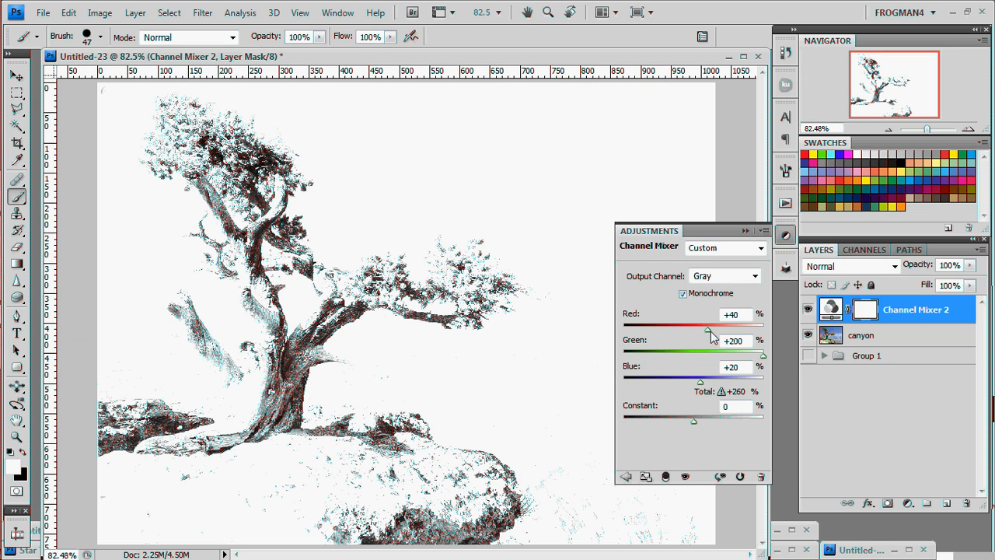
pyautogui.moveTo(706, 327)
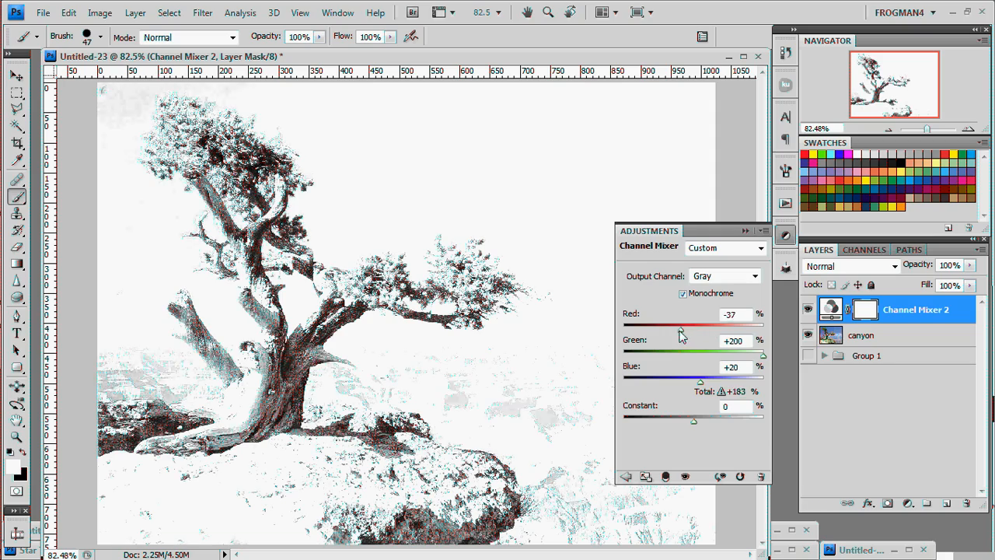
pyautogui.moveTo(683, 326); pyautogui.dragTo(669, 326)
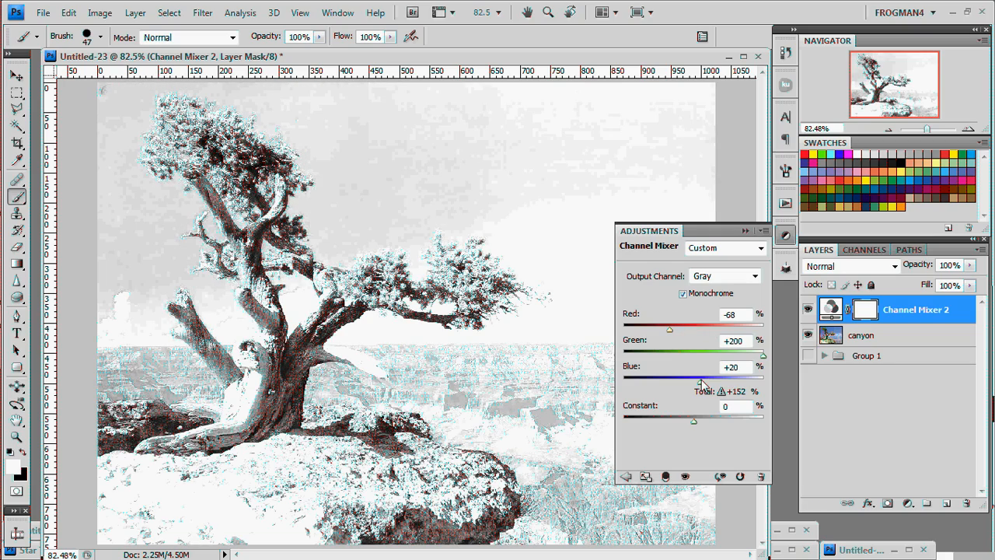
pyautogui.moveTo(694, 378); pyautogui.dragTo(670, 378)
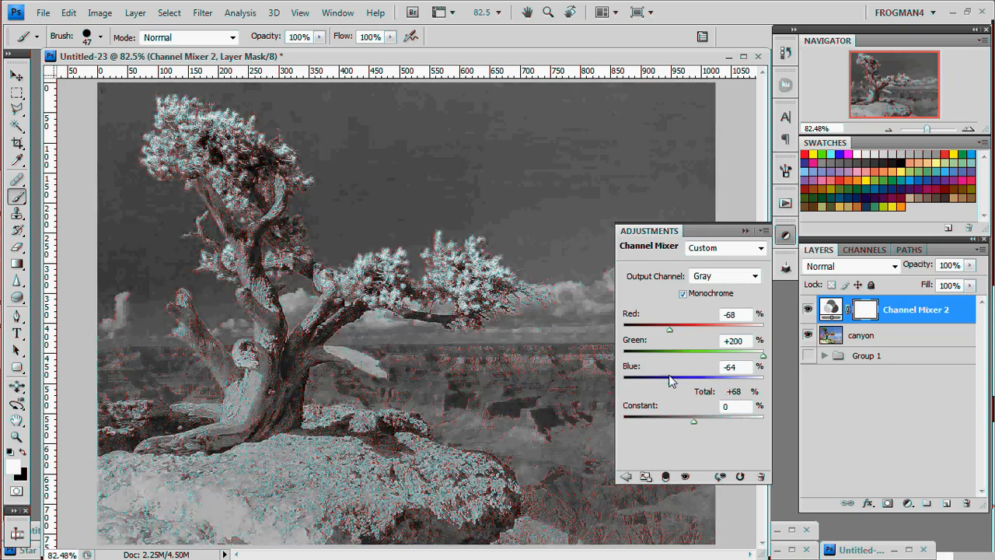
pyautogui.moveTo(671, 380); pyautogui.dragTo(669, 379)
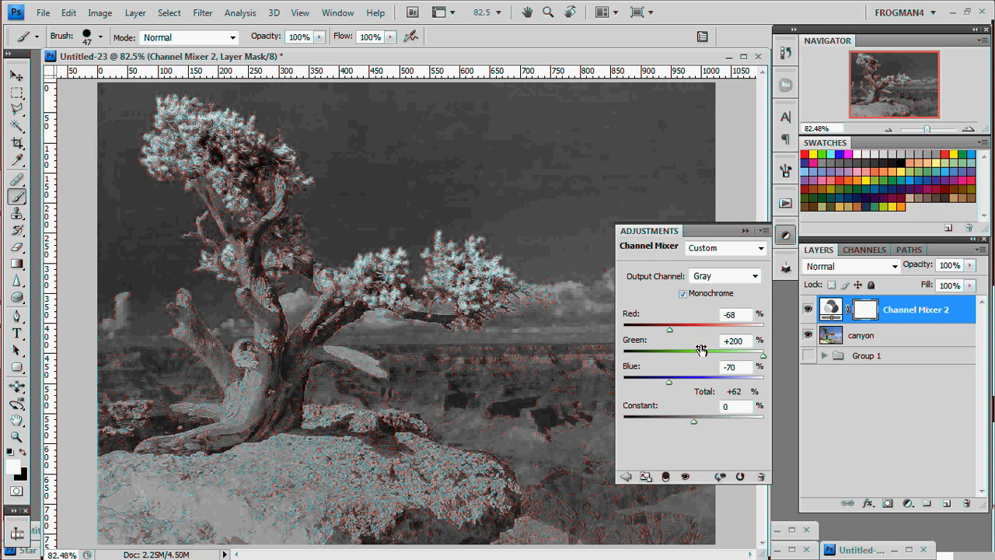
pyautogui.moveTo(668, 327); pyautogui.dragTo(678, 327)
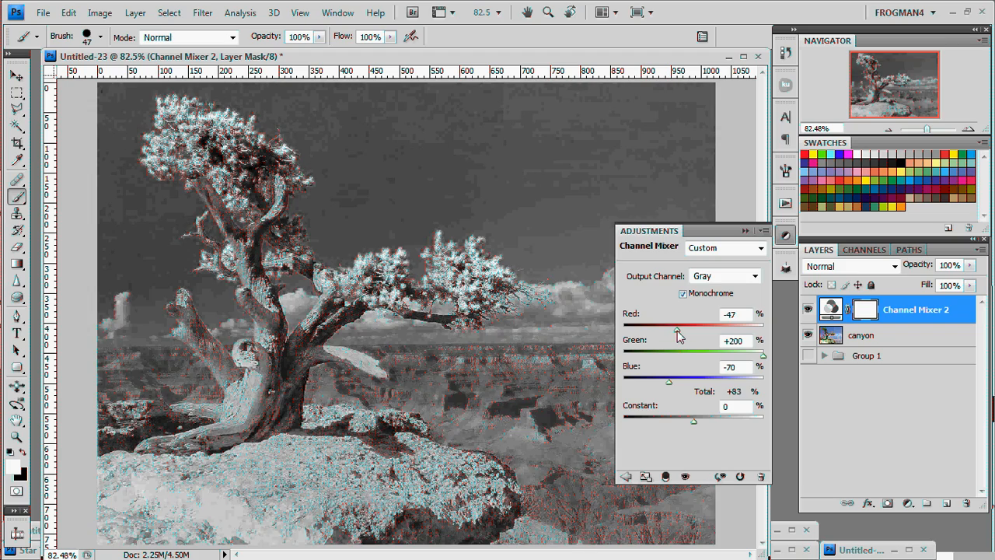
pyautogui.moveTo(678, 329); pyautogui.dragTo(682, 330)
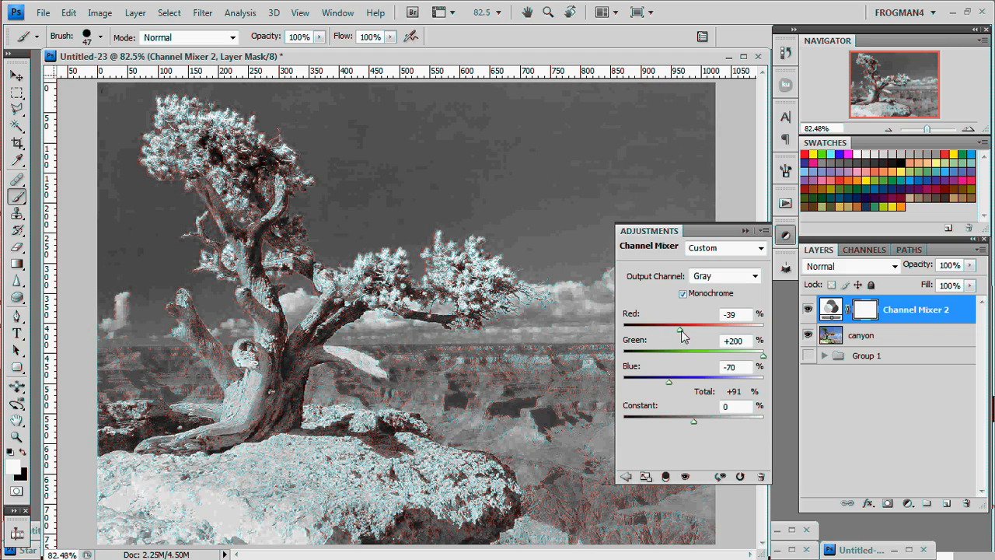
pyautogui.moveTo(679, 320); pyautogui.dragTo(683, 320)
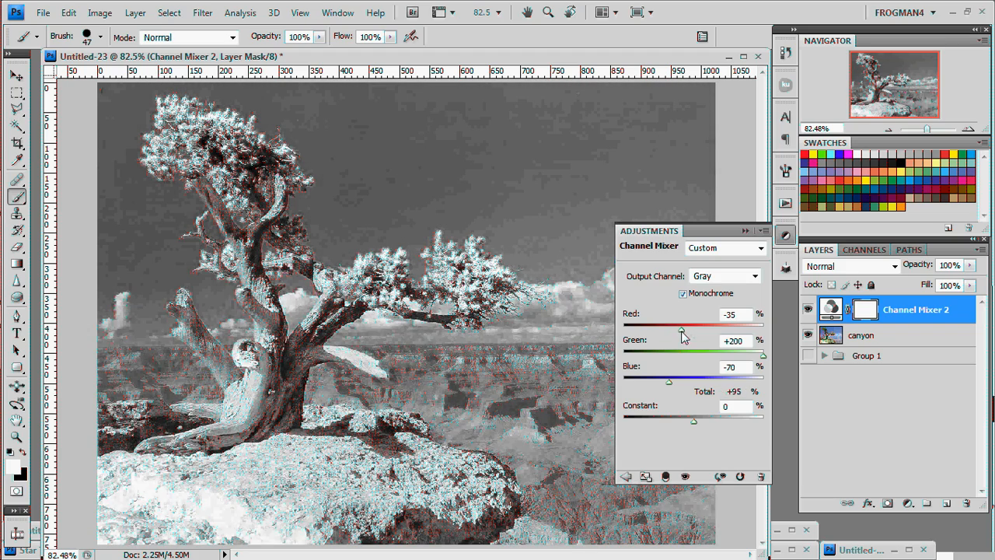
pyautogui.moveTo(682, 327); pyautogui.dragTo(686, 326)
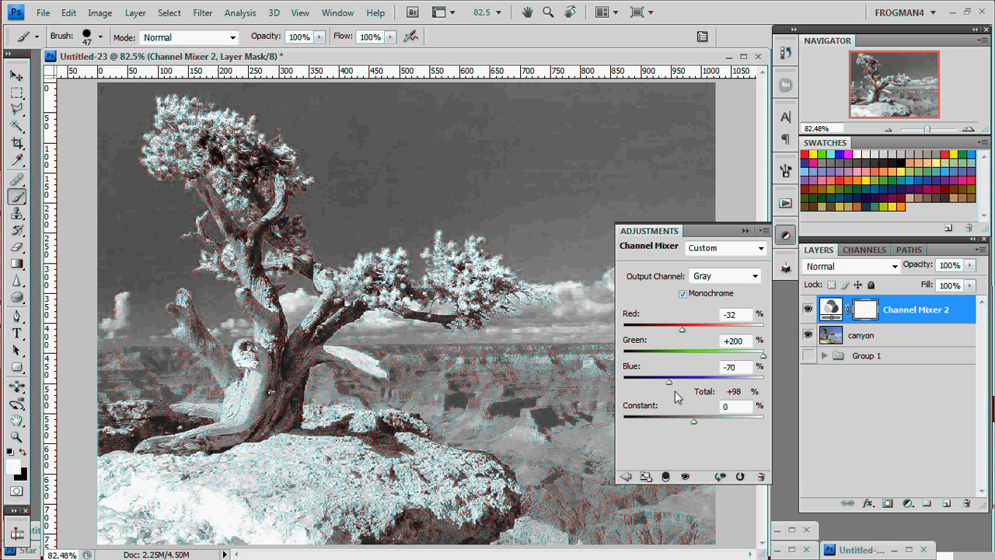
pyautogui.moveTo(668, 381); pyautogui.dragTo(665, 381)
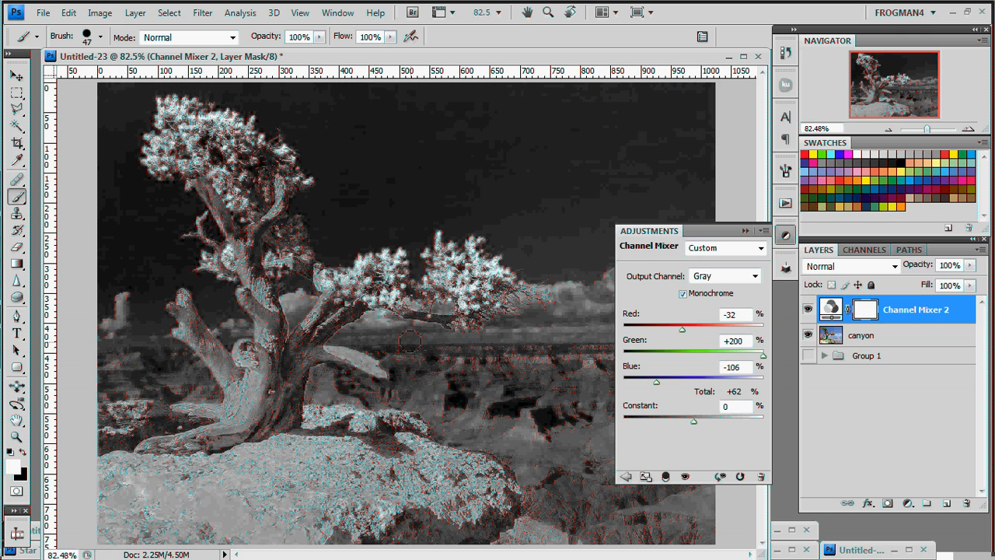
pyautogui.moveTo(535, 294)
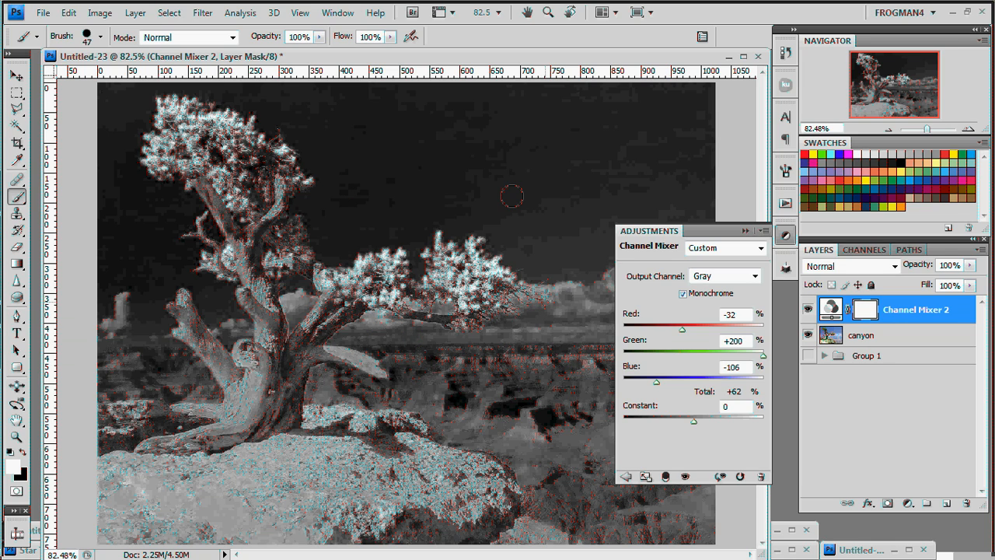
pyautogui.moveTo(407, 159)
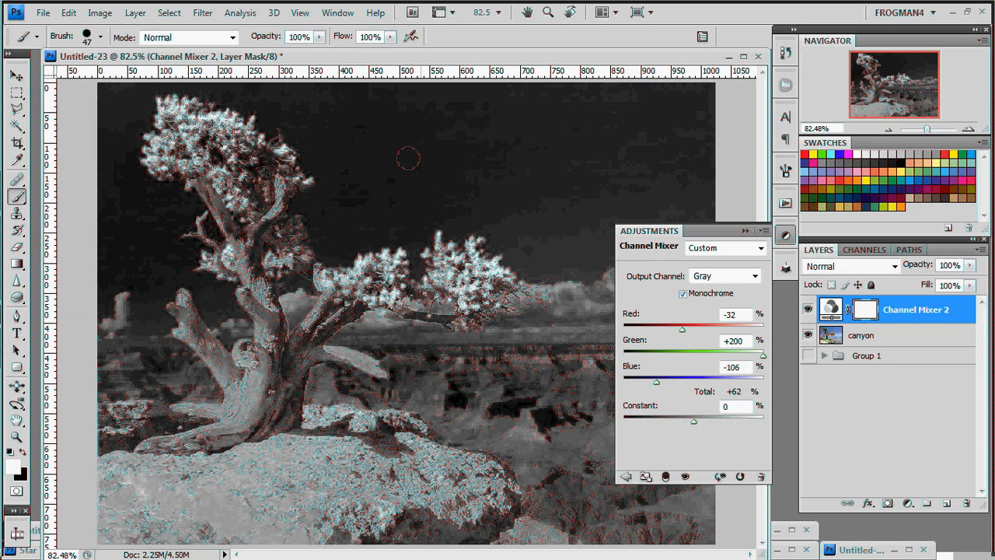
pyautogui.moveTo(336, 203)
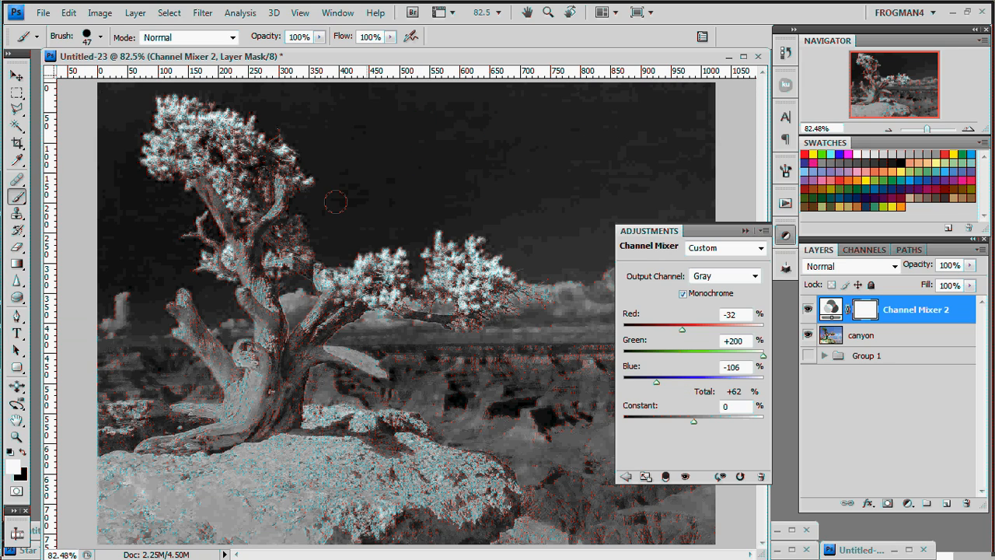
pyautogui.moveTo(317, 202)
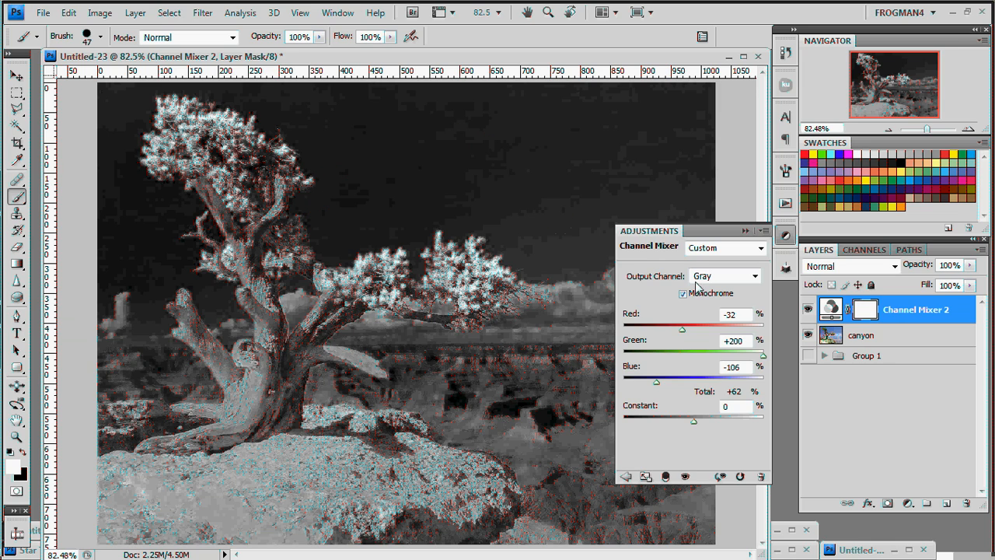
# Collapse the Adjustments panel, leaving the infrared monochrome photo and layers showing.
pyautogui.click(745, 231)
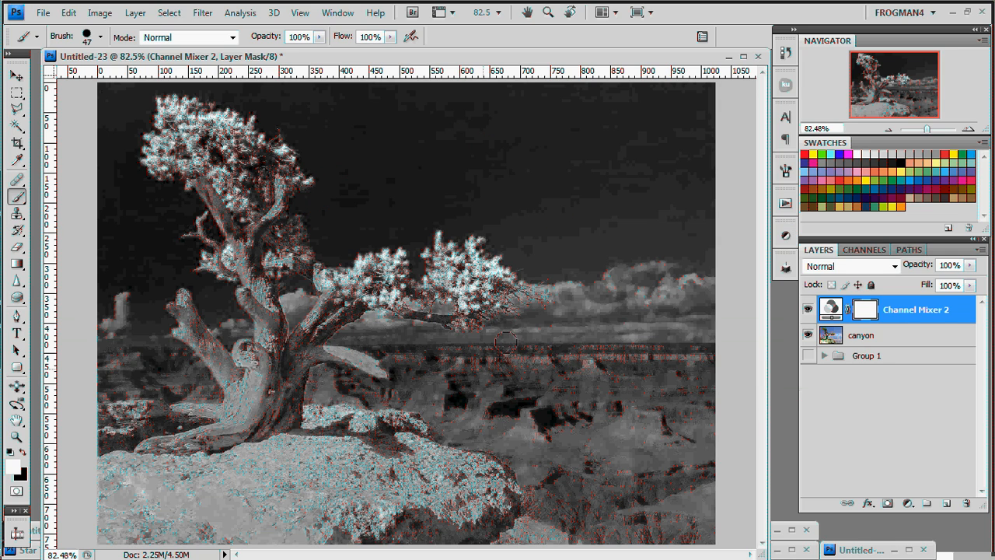
pyautogui.moveTo(697, 470)
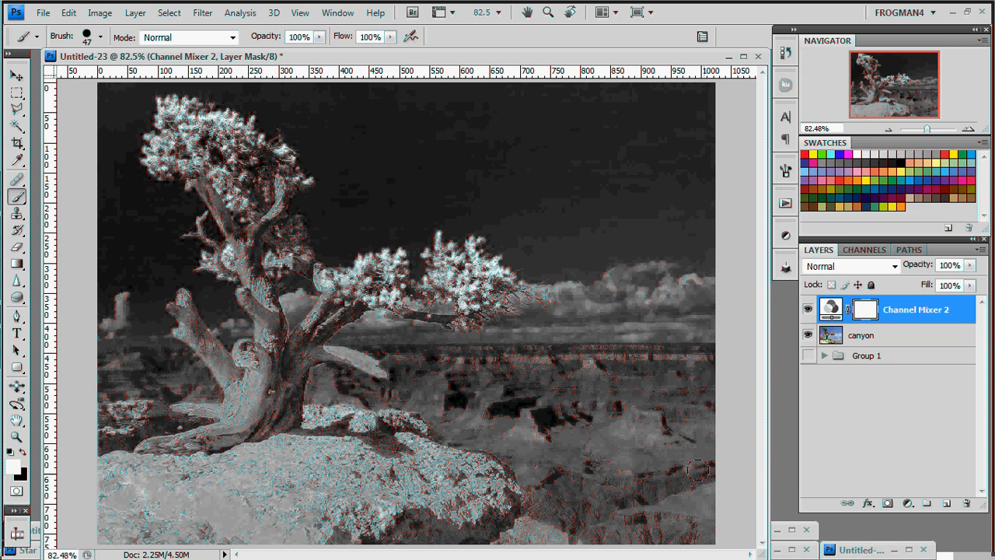
pyautogui.moveTo(703, 360)
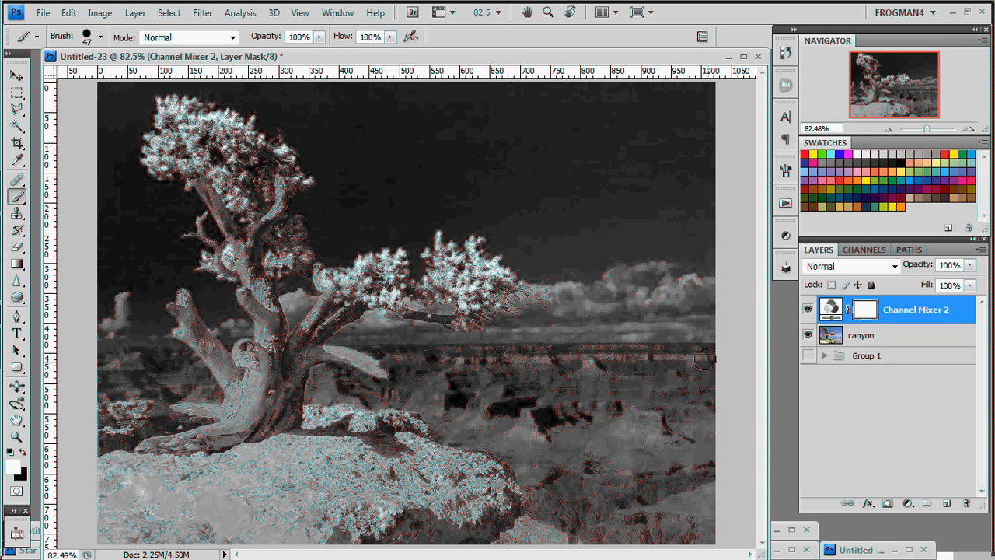
pyautogui.moveTo(452, 365)
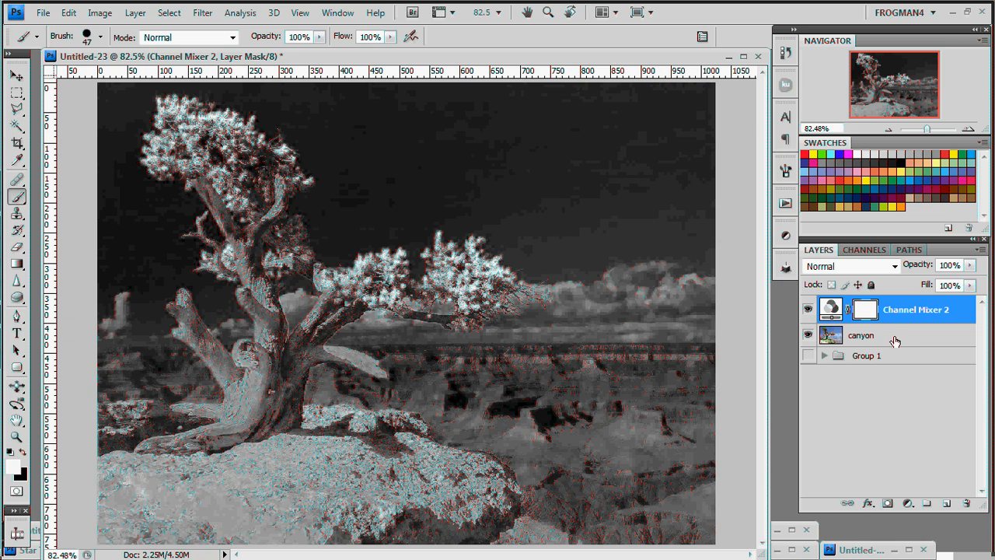
# Duplicate the canyon layer as 'canyon copy' above Channel Mixer 2, restoring full colour.
pyautogui.click(862, 336)
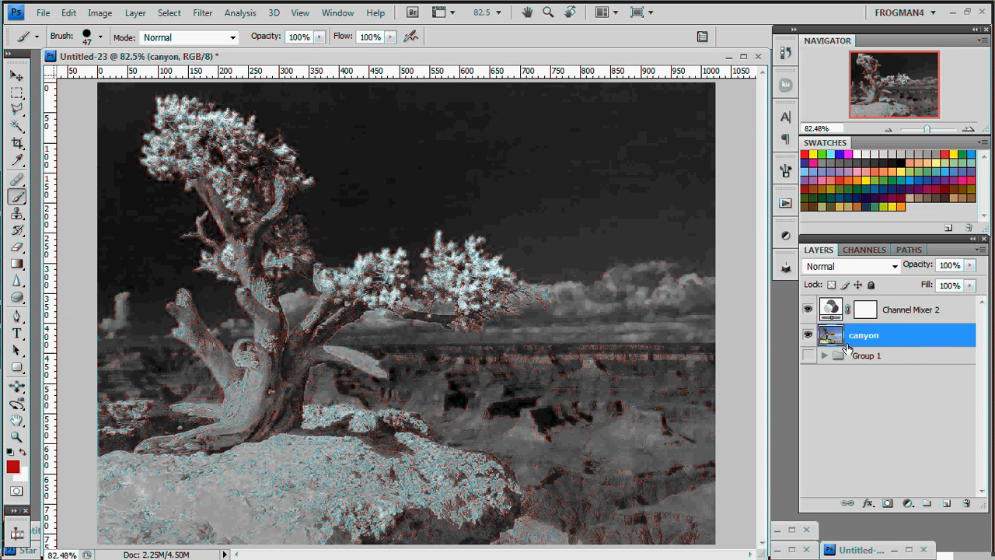
pyautogui.rightClick(863, 334)
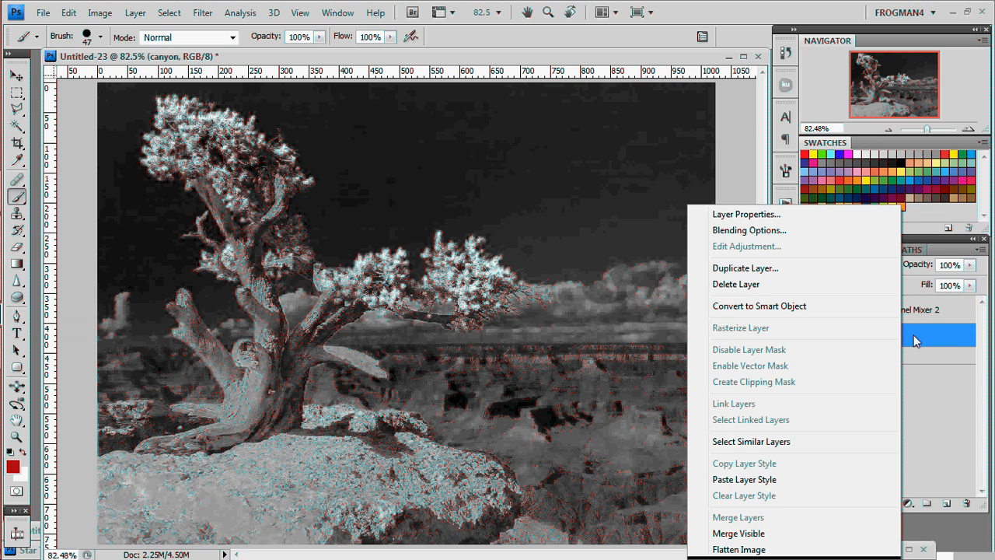
pyautogui.click(743, 267)
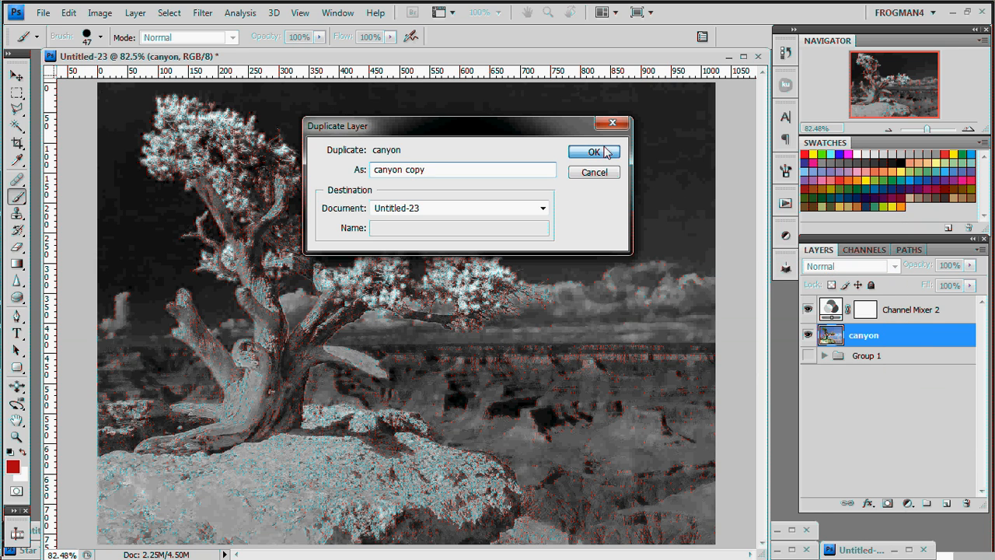
pyautogui.click(594, 153)
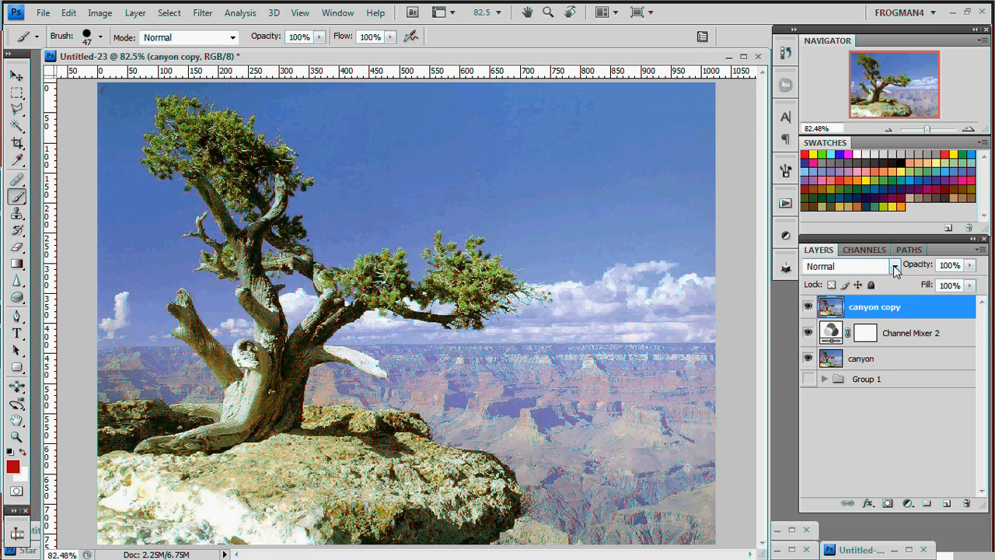
pyautogui.moveTo(894, 266)
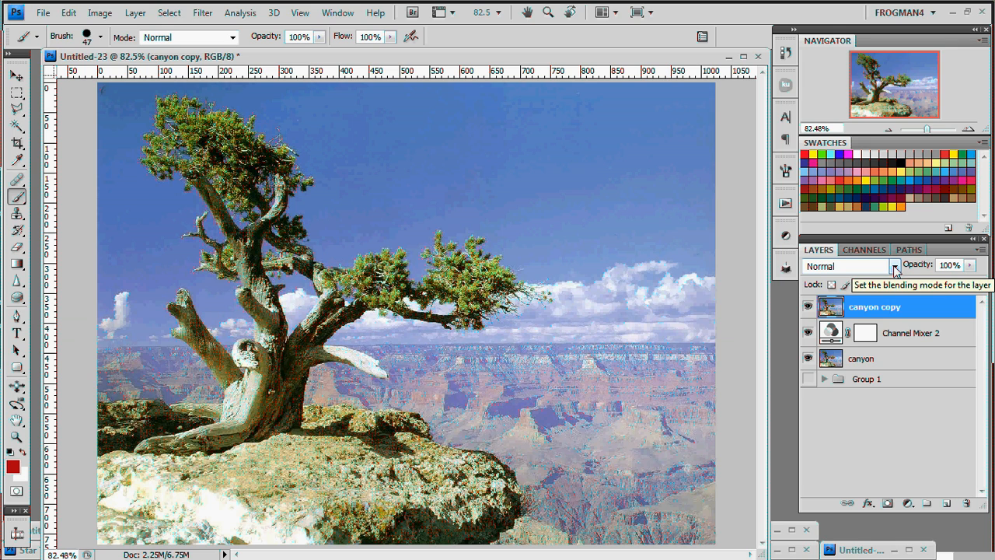
# Set the canyon copy layer's blend mode to Overlay over the monochrome infrared.
pyautogui.click(894, 266)
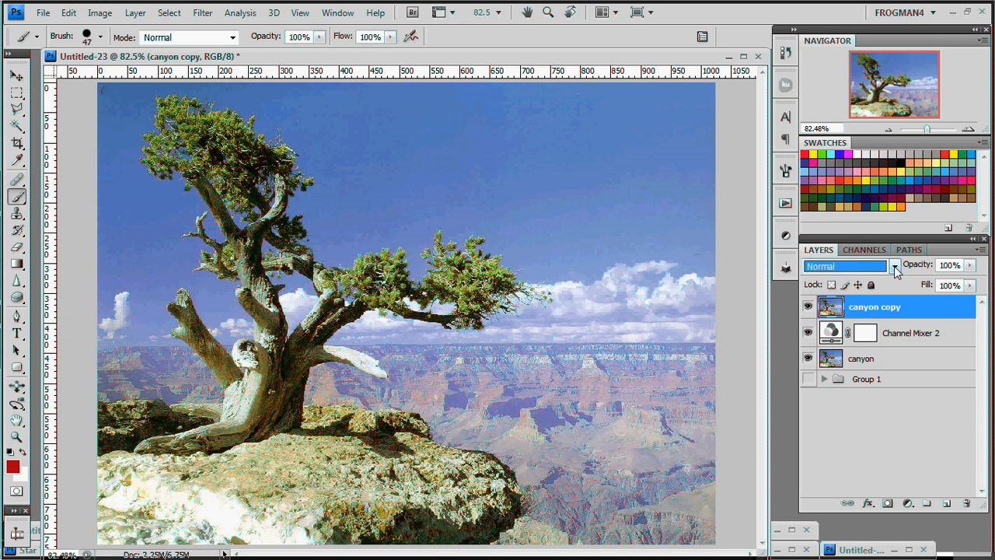
pyautogui.click(894, 266)
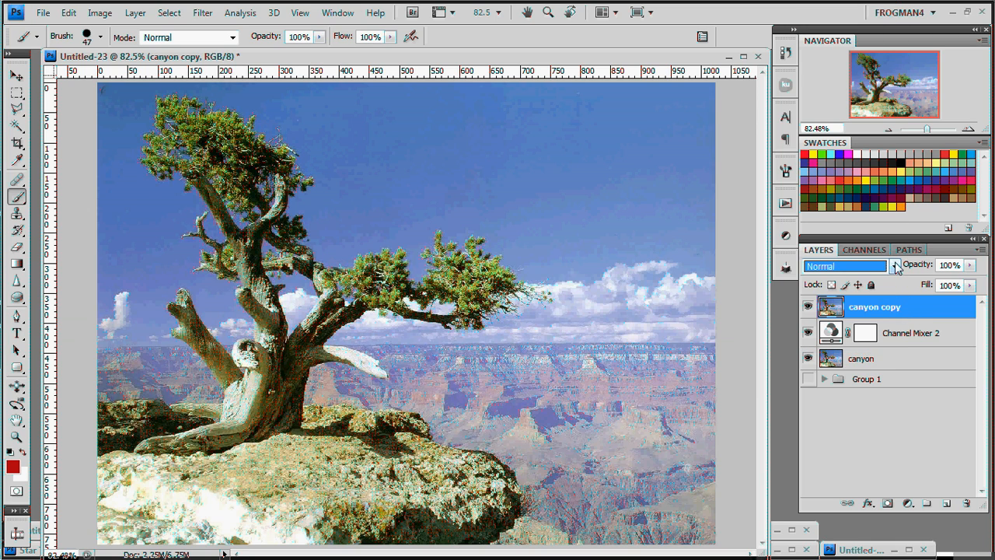
pyautogui.click(846, 266)
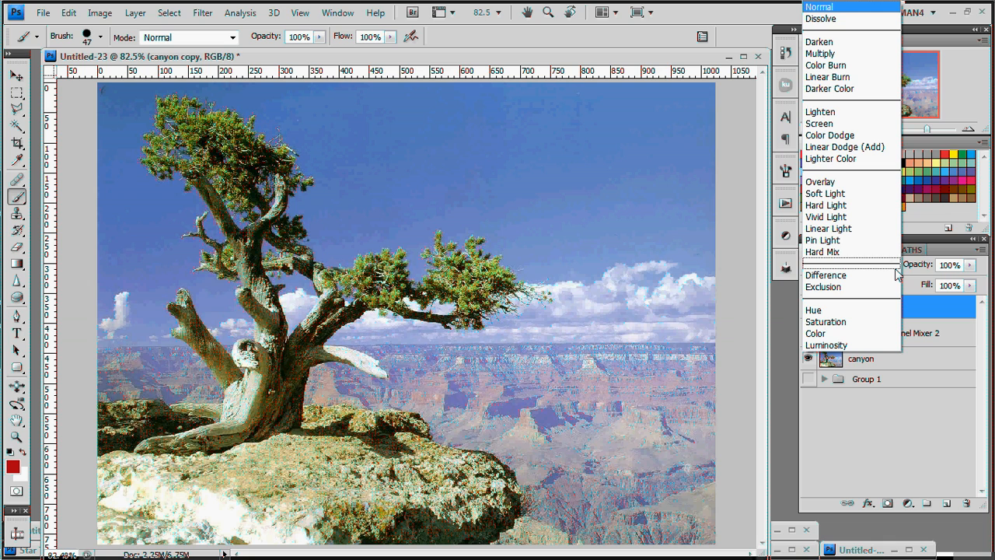
pyautogui.moveTo(846, 186)
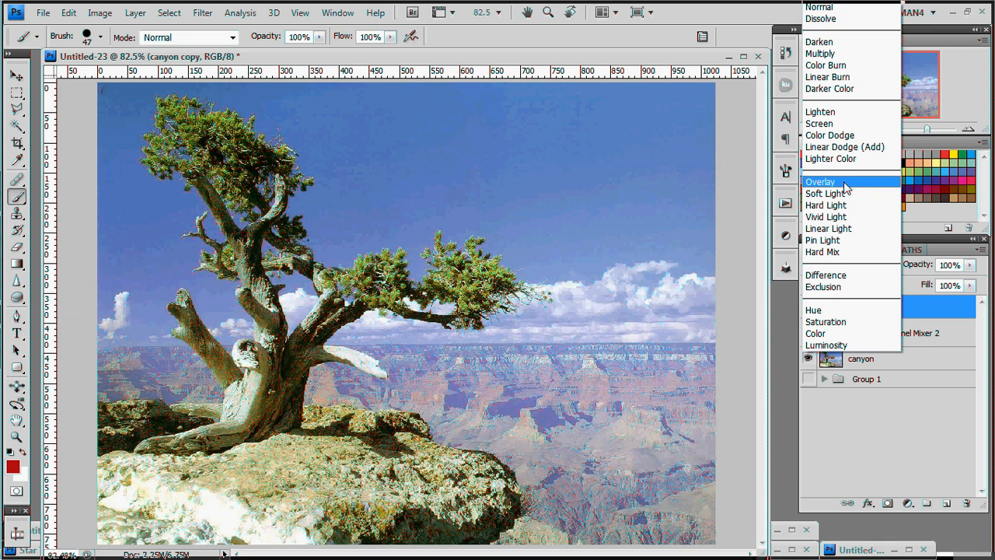
pyautogui.click(821, 180)
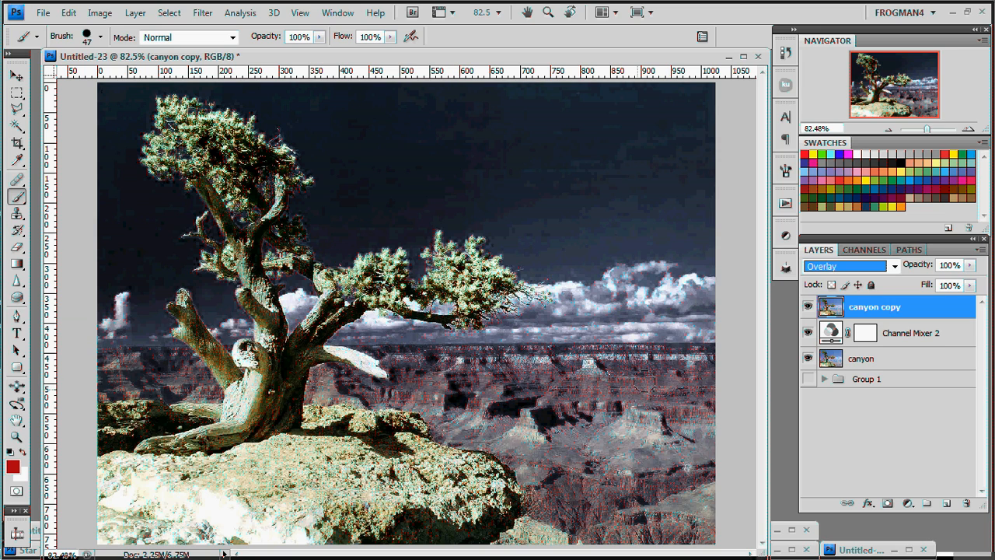
pyautogui.moveTo(412, 193)
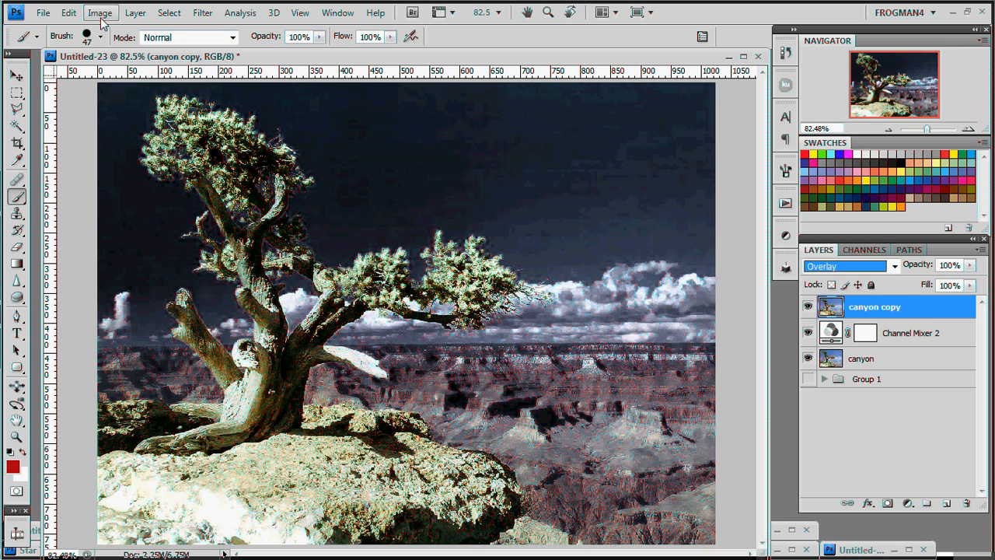
# Apply Levels to canyon copy with input black 54 and white 222, previewing before confirming.
pyautogui.click(100, 13)
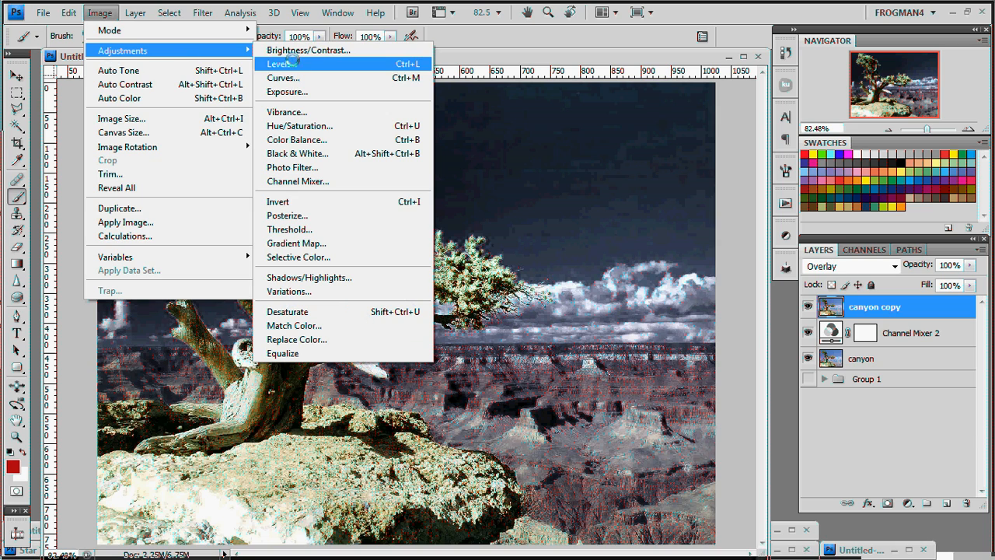
pyautogui.click(280, 62)
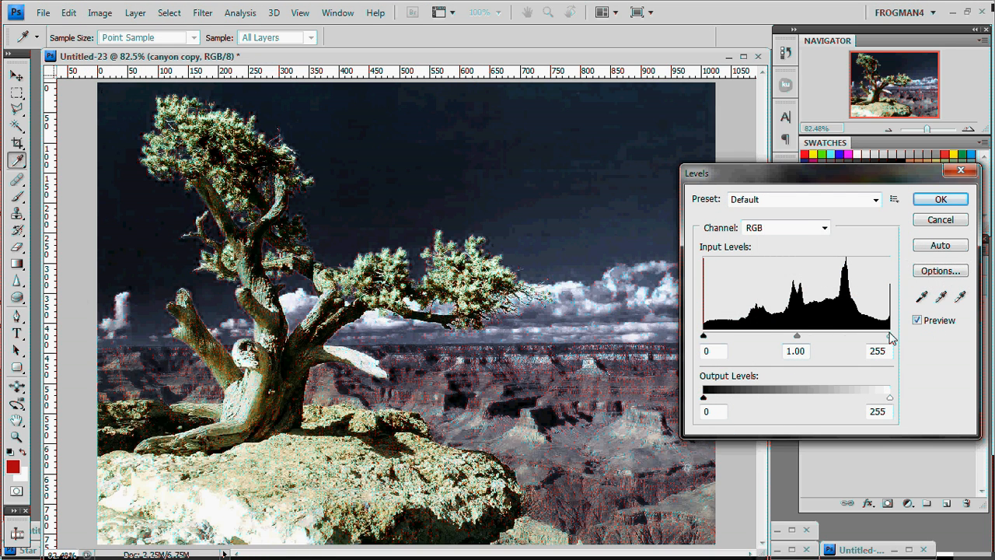
pyautogui.moveTo(703, 336); pyautogui.dragTo(712, 336)
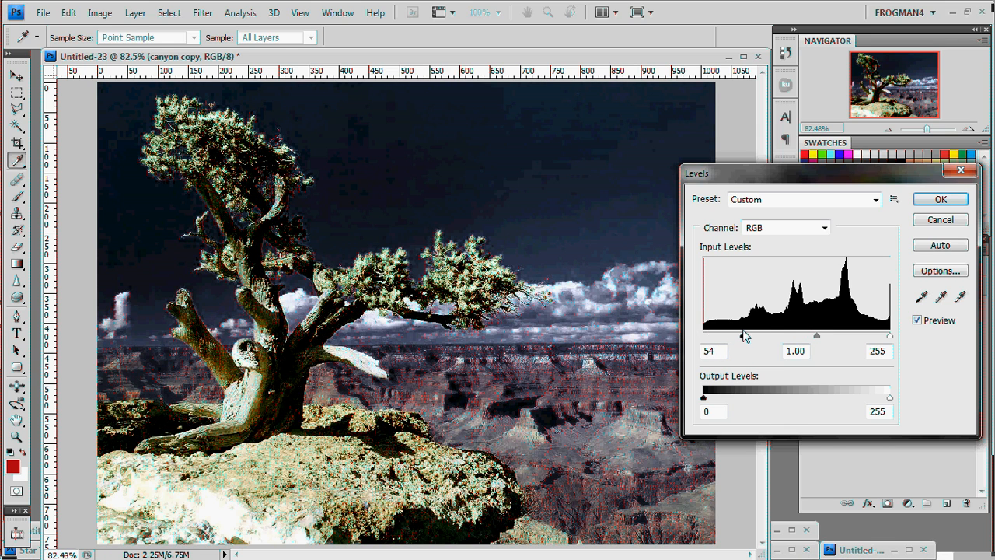
pyautogui.moveTo(890, 336); pyautogui.dragTo(884, 336)
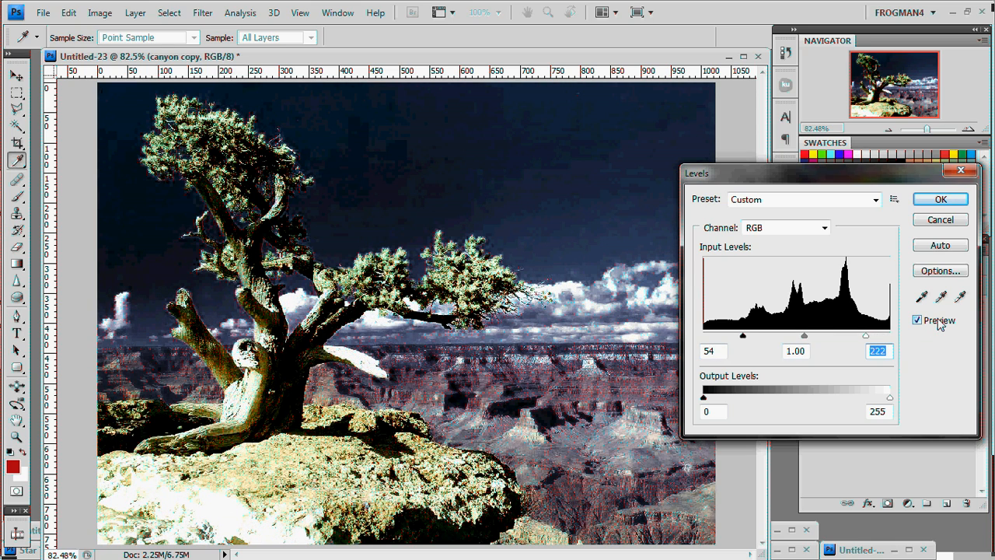
pyautogui.click(917, 320)
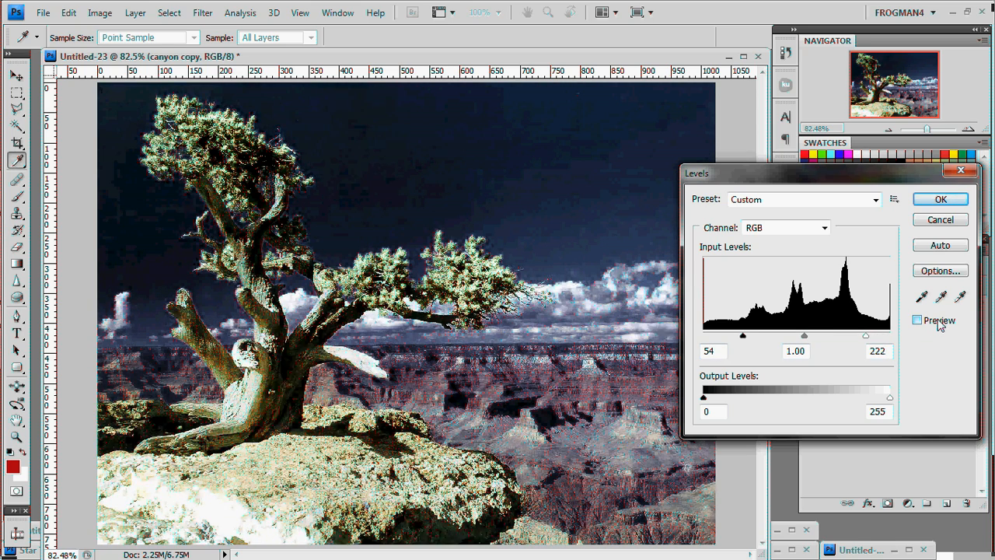
pyautogui.click(917, 320)
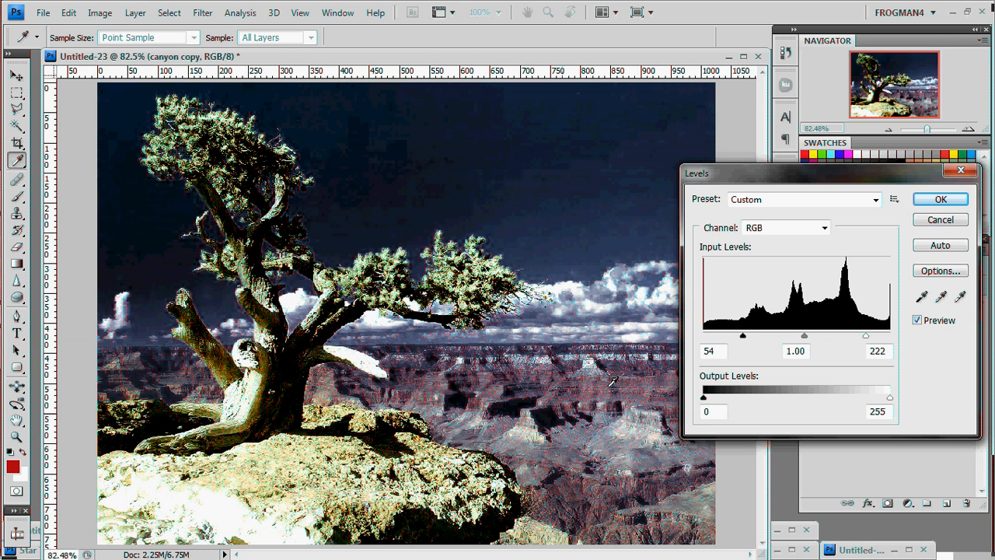
pyautogui.moveTo(729, 299)
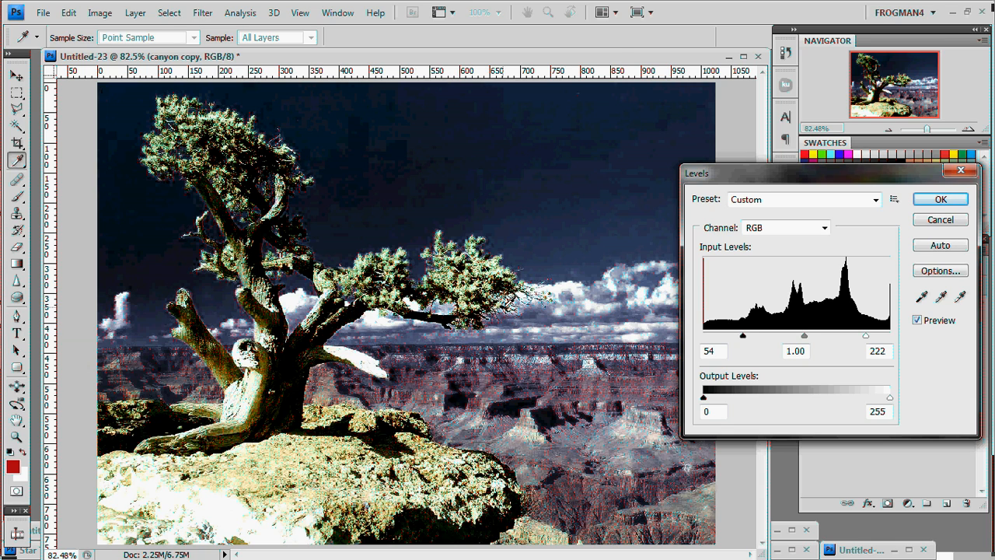
pyautogui.click(939, 199)
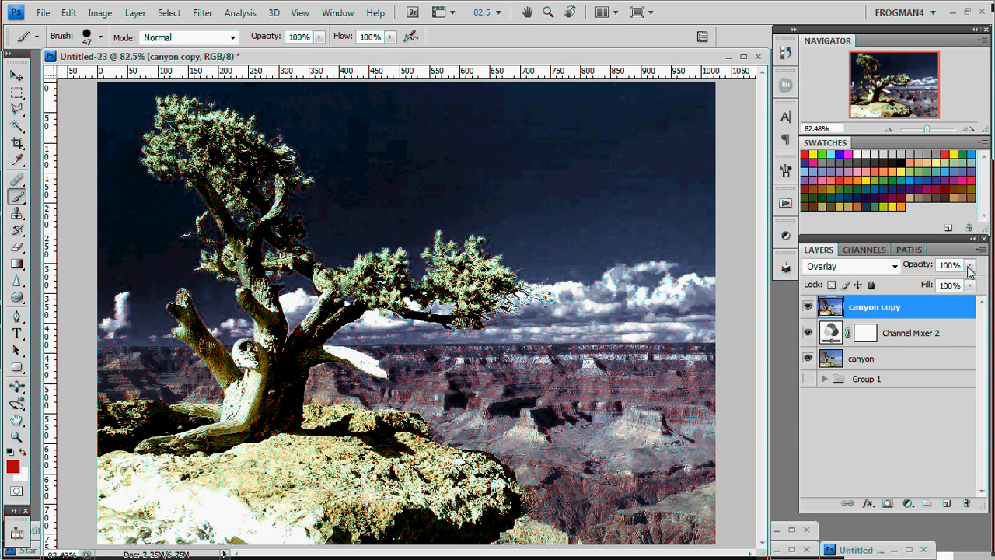
# Lower the canyon copy layer's opacity to 75% to soften the Overlay colour blend.
pyautogui.click(971, 265)
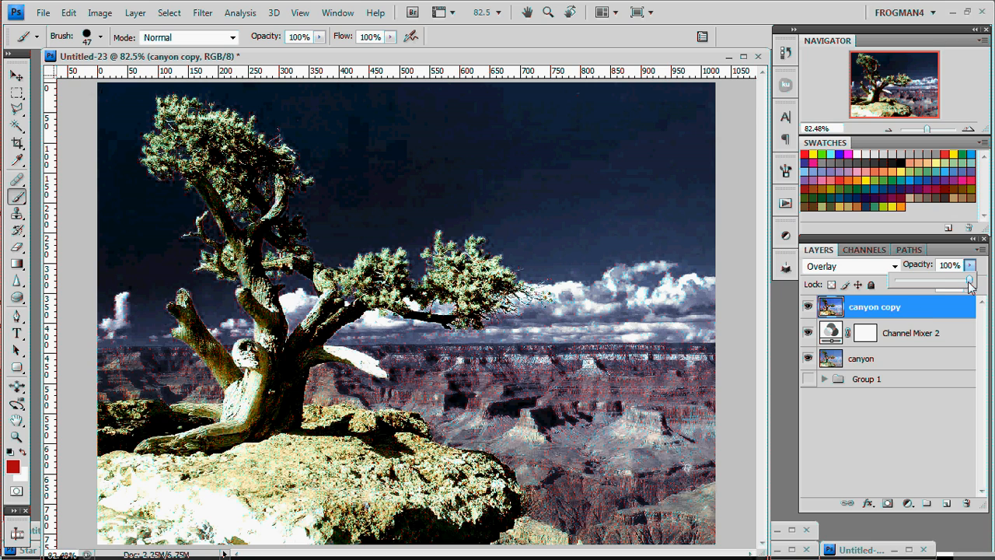
pyautogui.moveTo(970, 280); pyautogui.dragTo(961, 280)
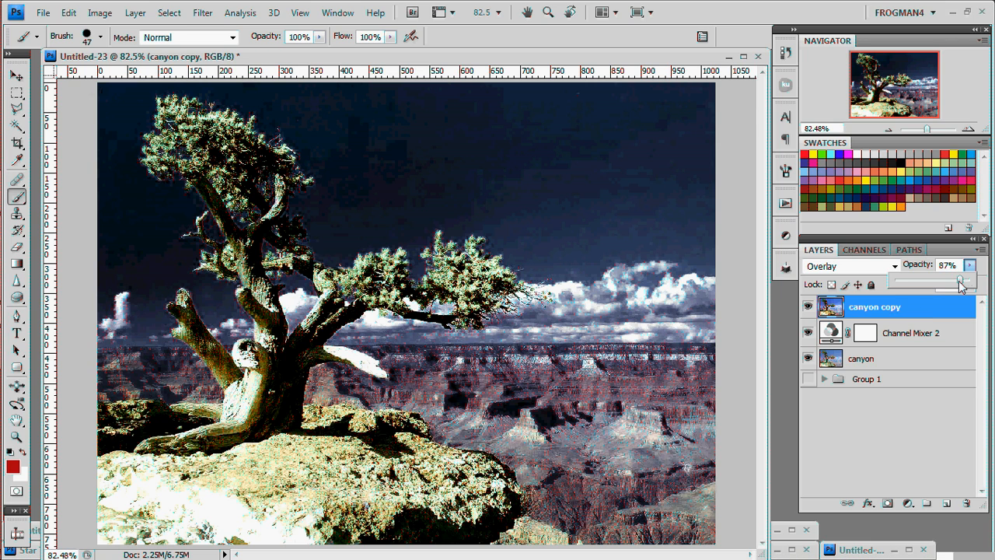
pyautogui.moveTo(962, 285); pyautogui.dragTo(955, 285)
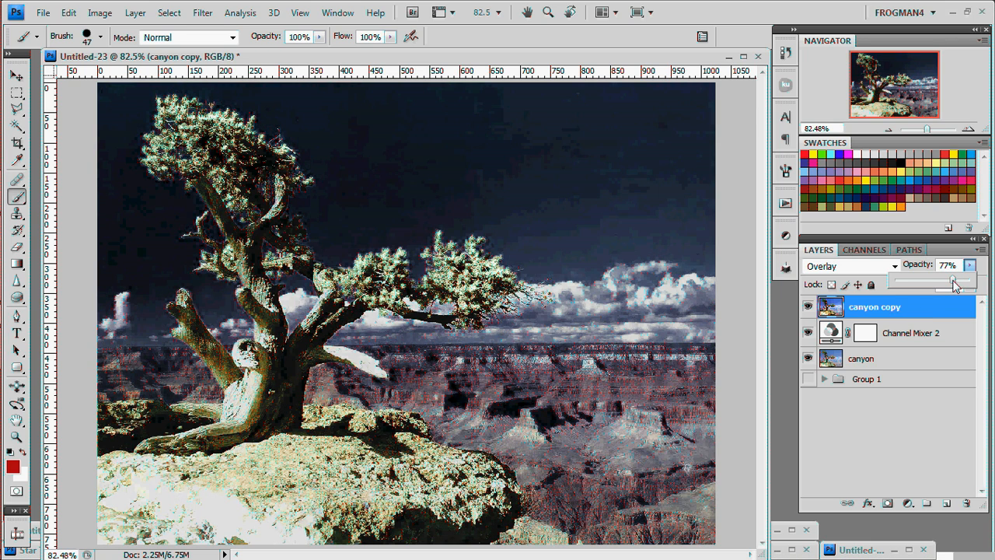
pyautogui.moveTo(956, 284); pyautogui.dragTo(952, 283)
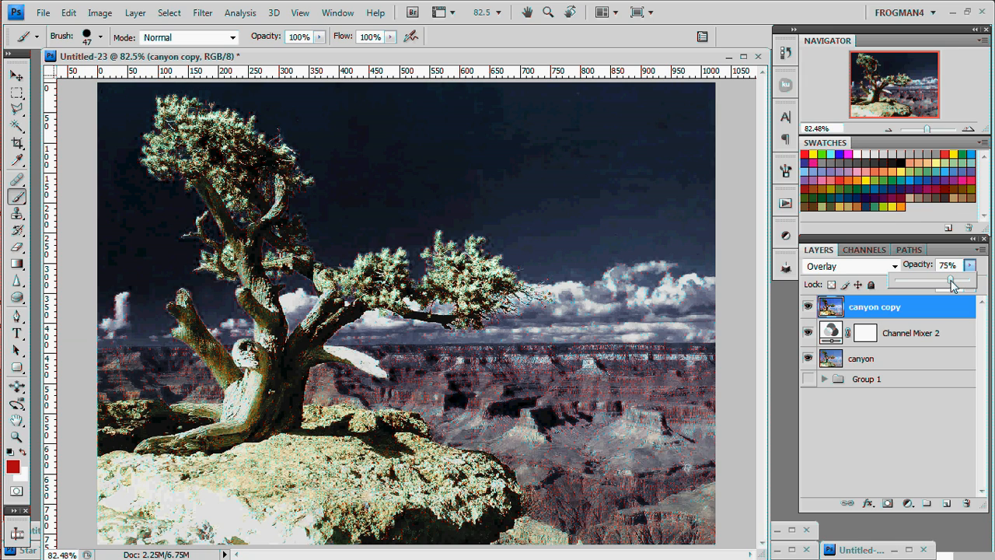
pyautogui.moveTo(890, 388)
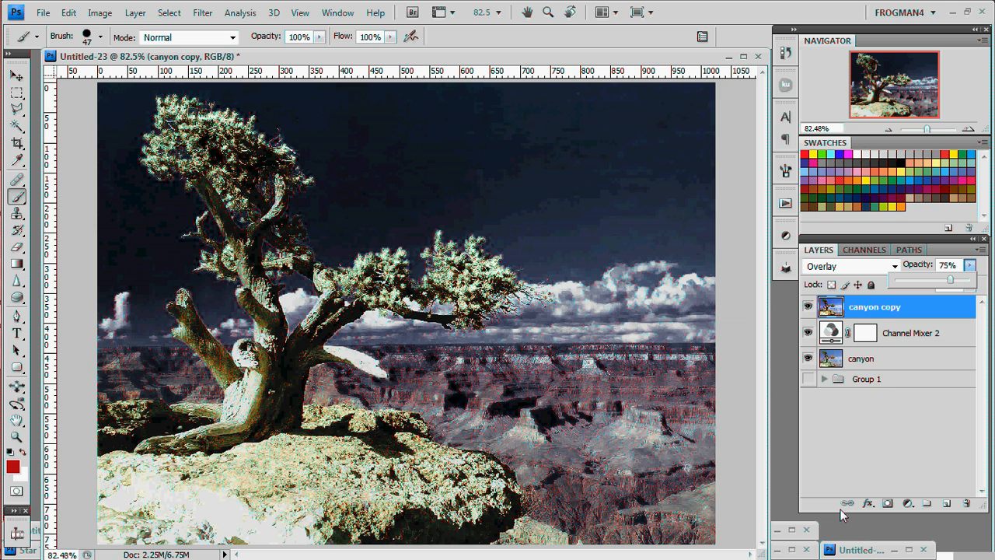
pyautogui.moveTo(890, 404)
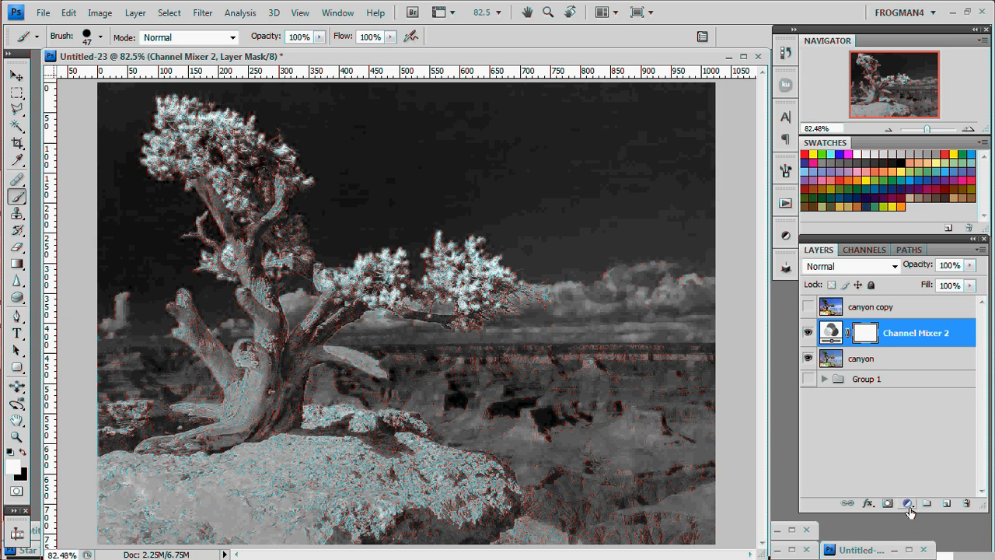
# Add a Solid Color fill layer in dark red (R 176) above Channel Mixer 2.
pyautogui.click(908, 504)
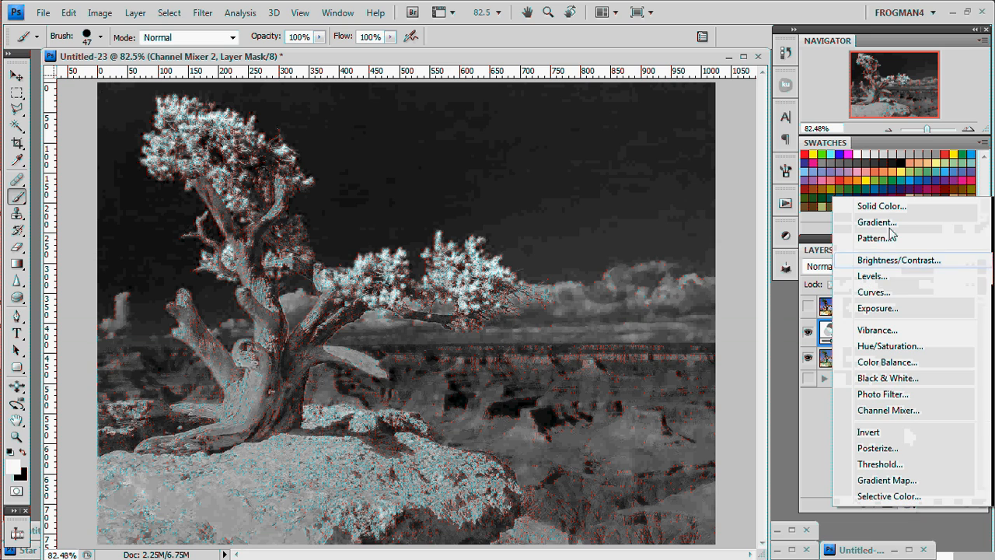
pyautogui.click(880, 205)
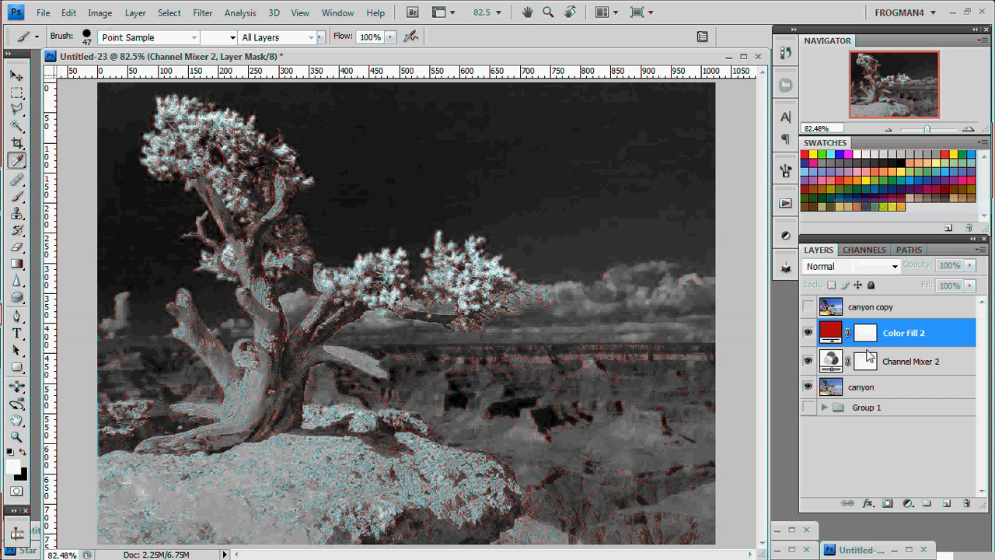
pyautogui.doubleClick(831, 333)
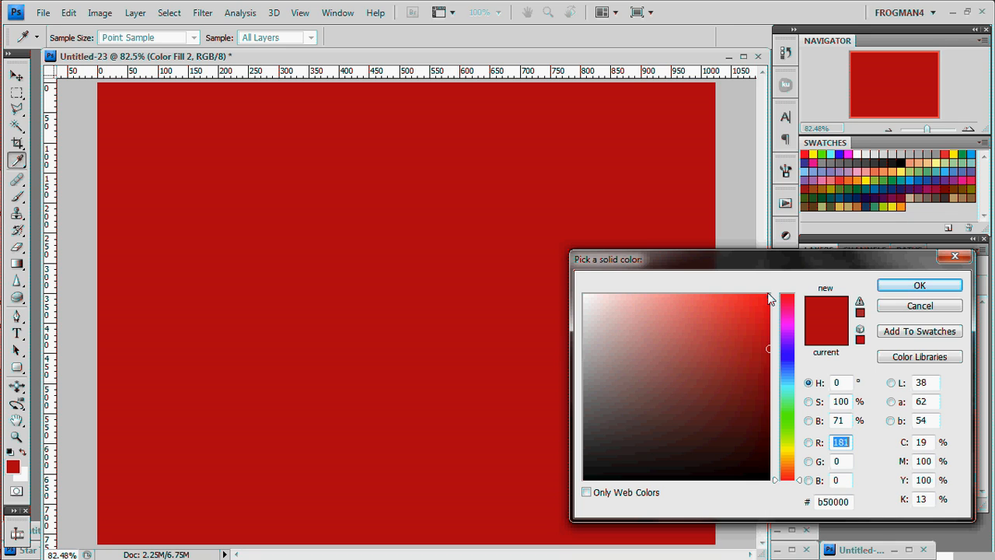
pyautogui.moveTo(765, 348)
pyautogui.write('176')
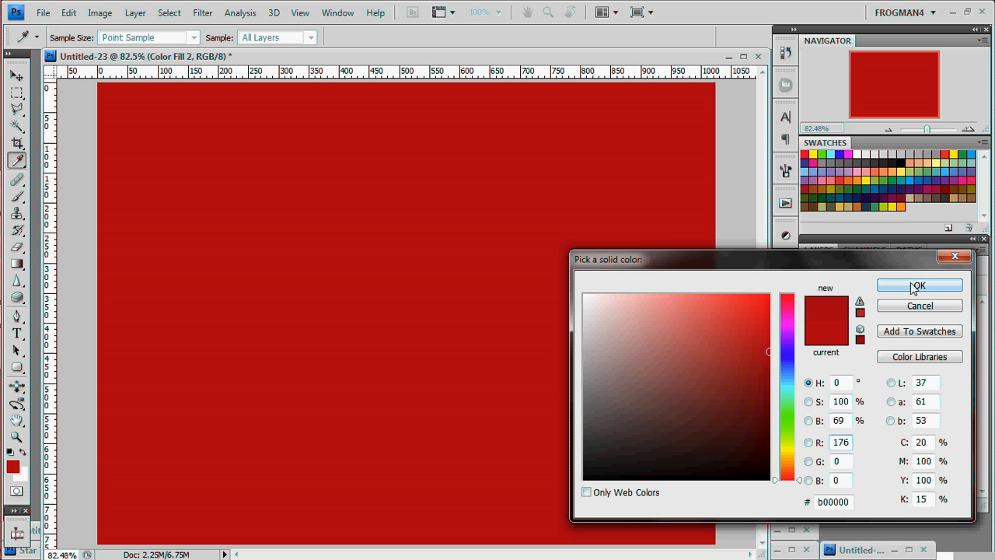
pyautogui.click(921, 286)
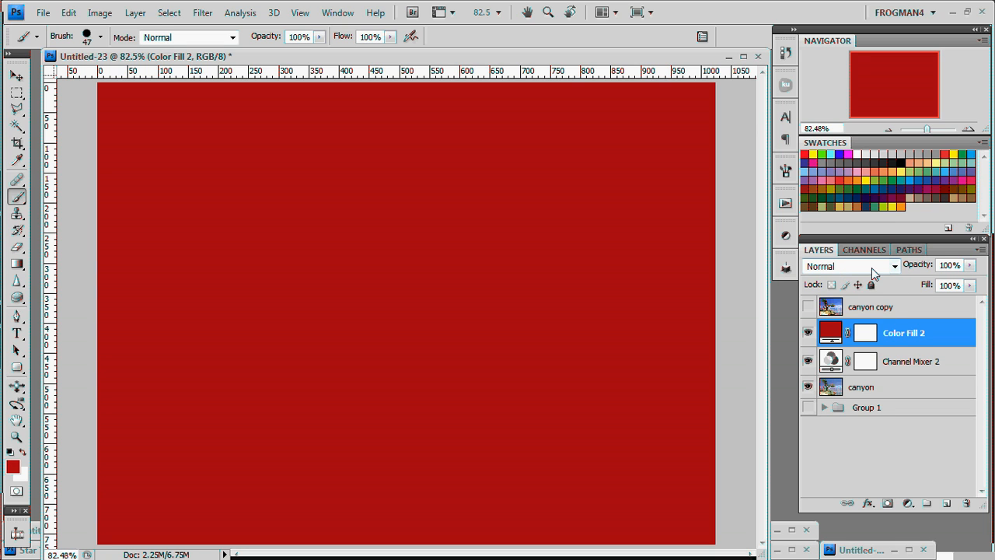
# Blend Color Fill 2 in Color mode at 56% opacity, tinting the infrared photo red.
pyautogui.click(852, 265)
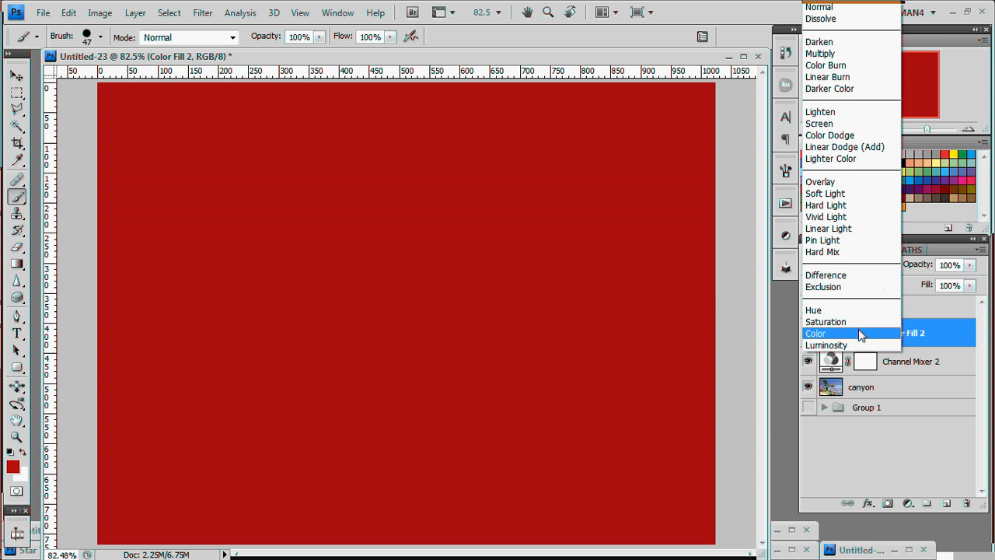
pyautogui.click(815, 333)
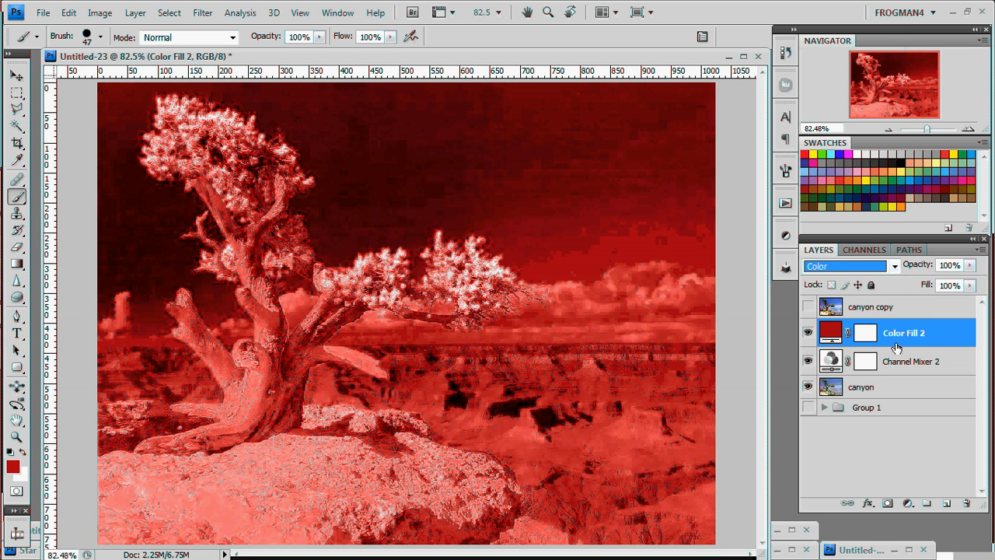
pyautogui.moveTo(922, 356)
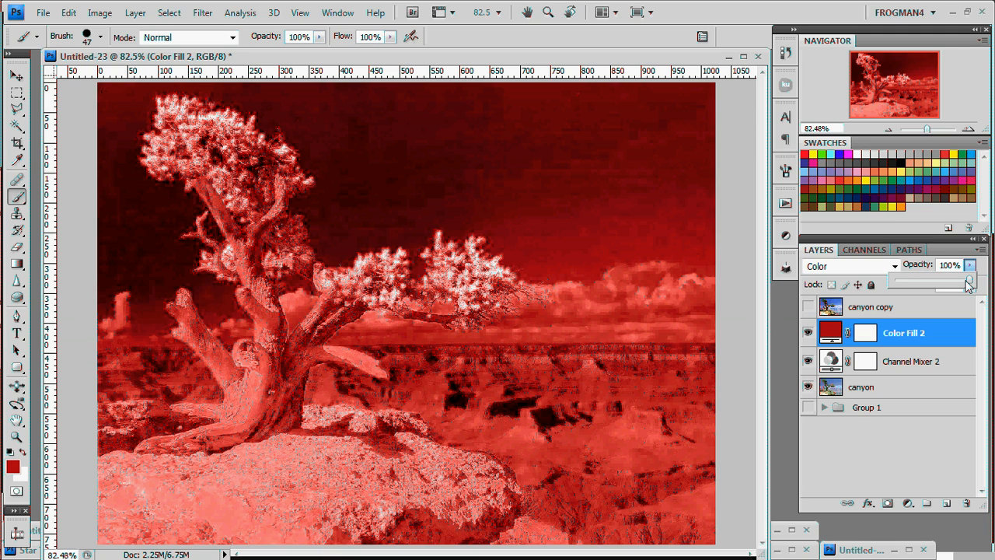
pyautogui.moveTo(970, 285); pyautogui.dragTo(949, 284)
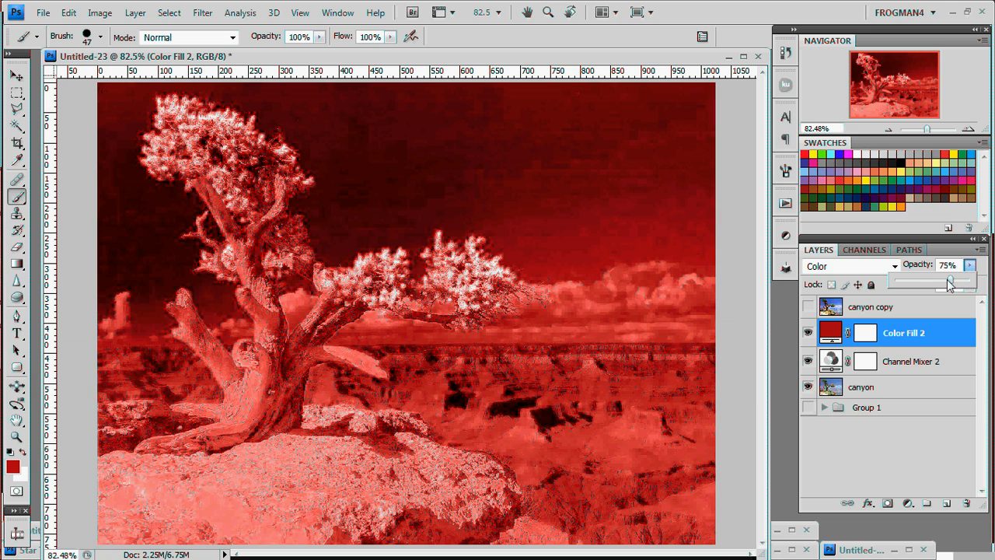
pyautogui.moveTo(952, 282); pyautogui.dragTo(943, 282)
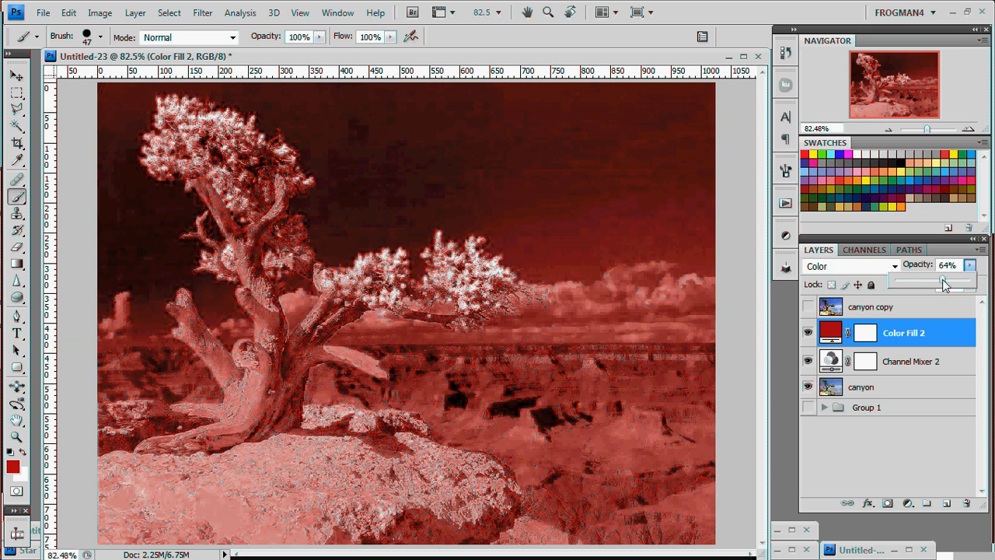
pyautogui.moveTo(949, 283); pyautogui.dragTo(937, 283)
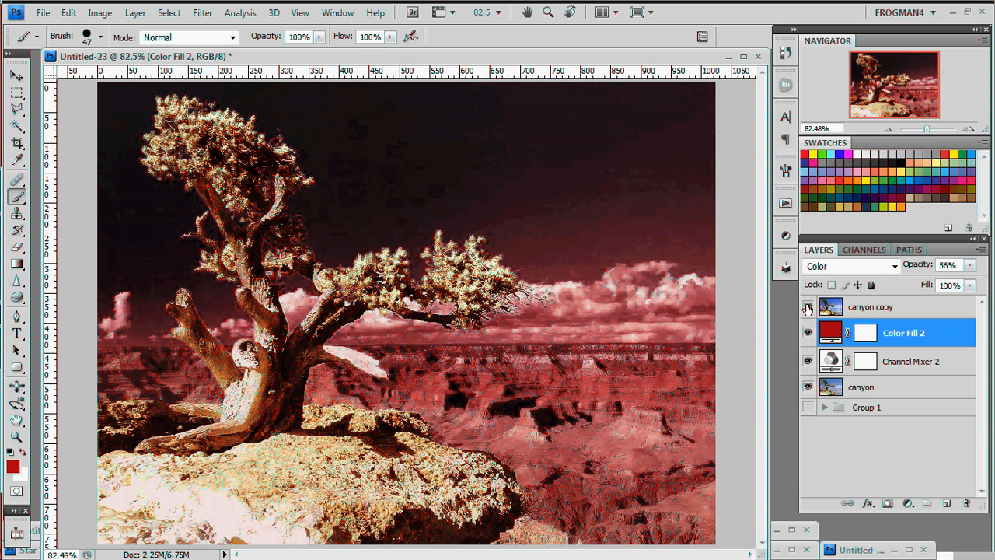
pyautogui.click(808, 306)
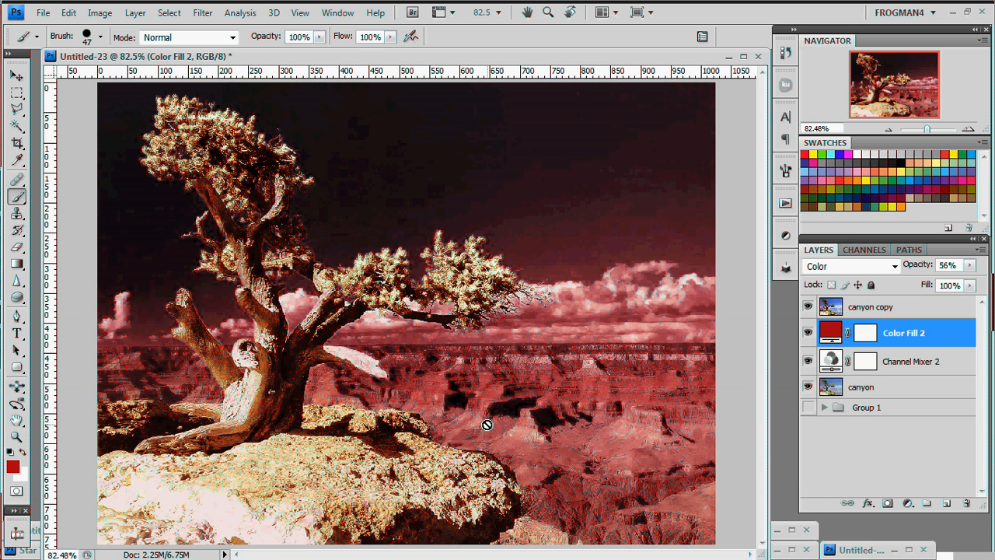
pyautogui.moveTo(398, 407)
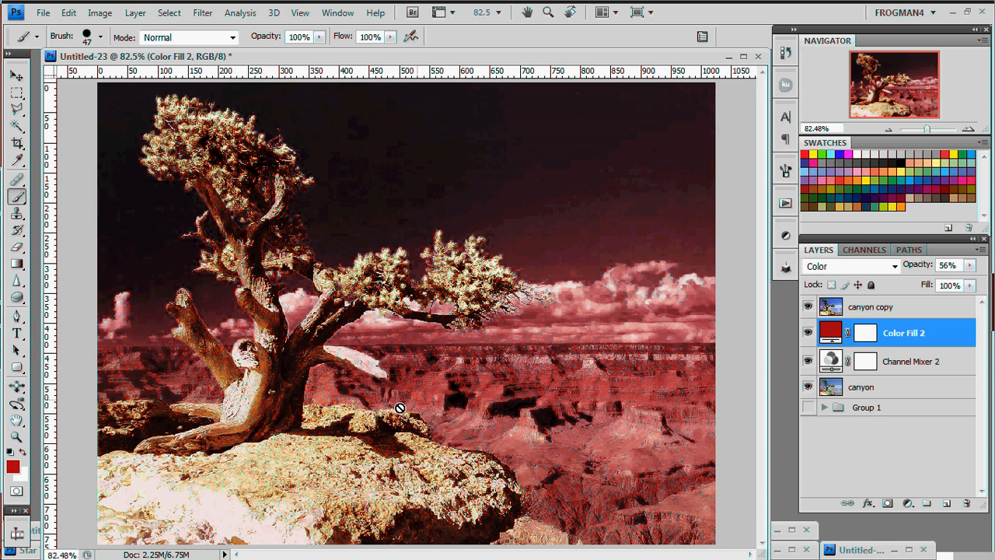
pyautogui.moveTo(476, 367)
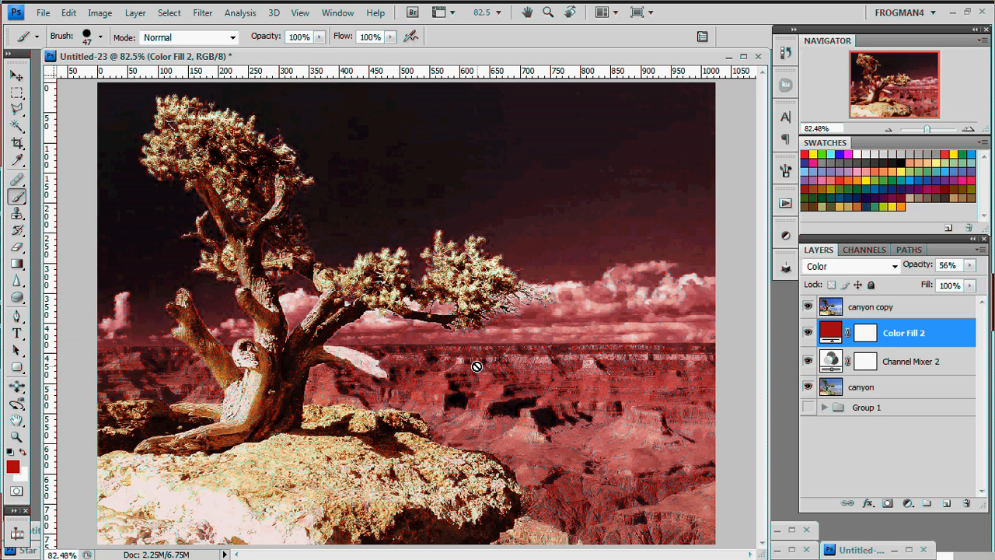
pyautogui.moveTo(917, 423)
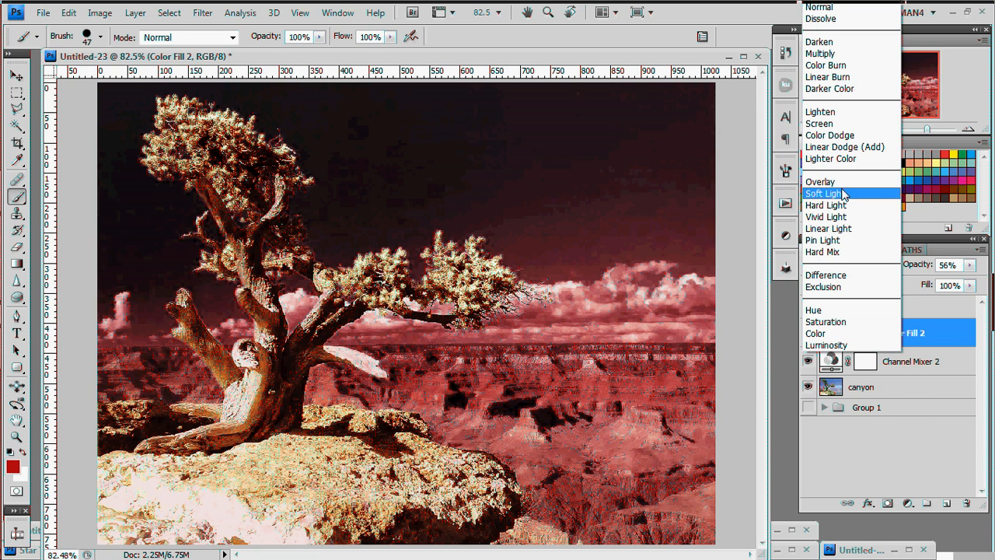
pyautogui.click(823, 193)
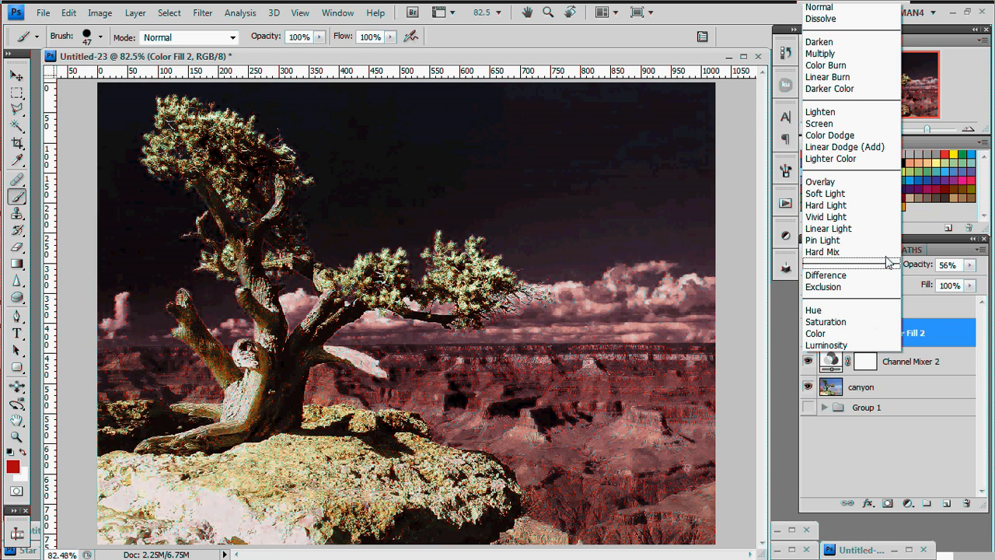
pyautogui.click(826, 65)
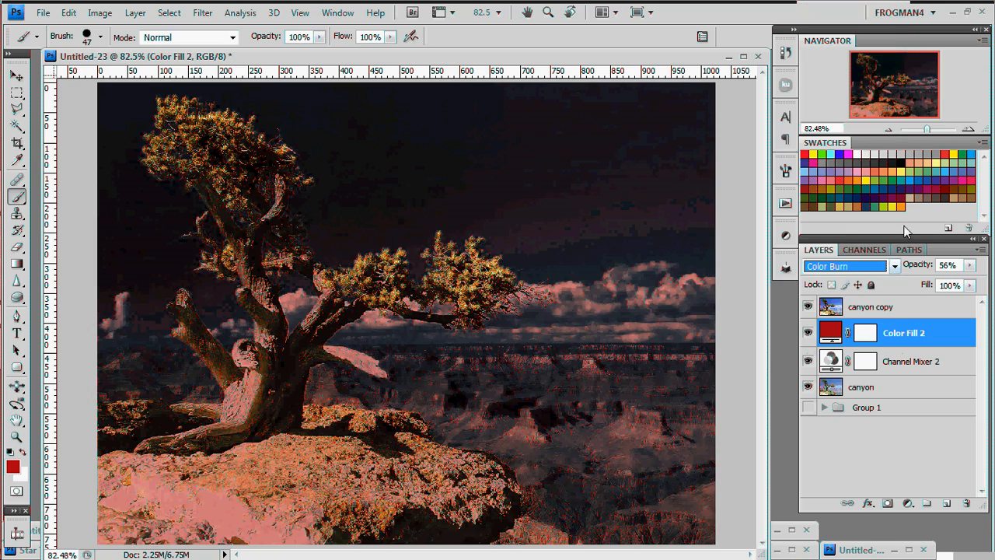
pyautogui.click(846, 266)
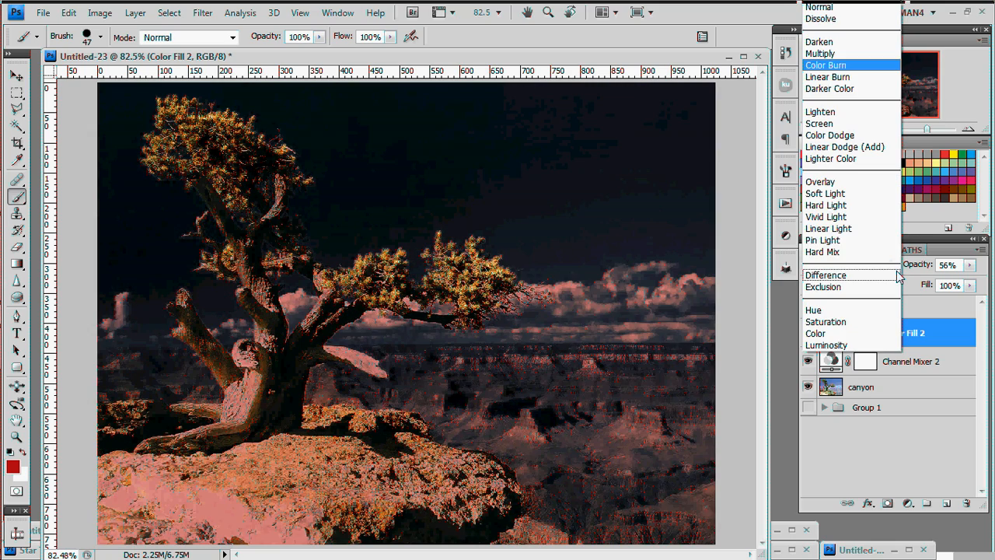
pyautogui.click(818, 124)
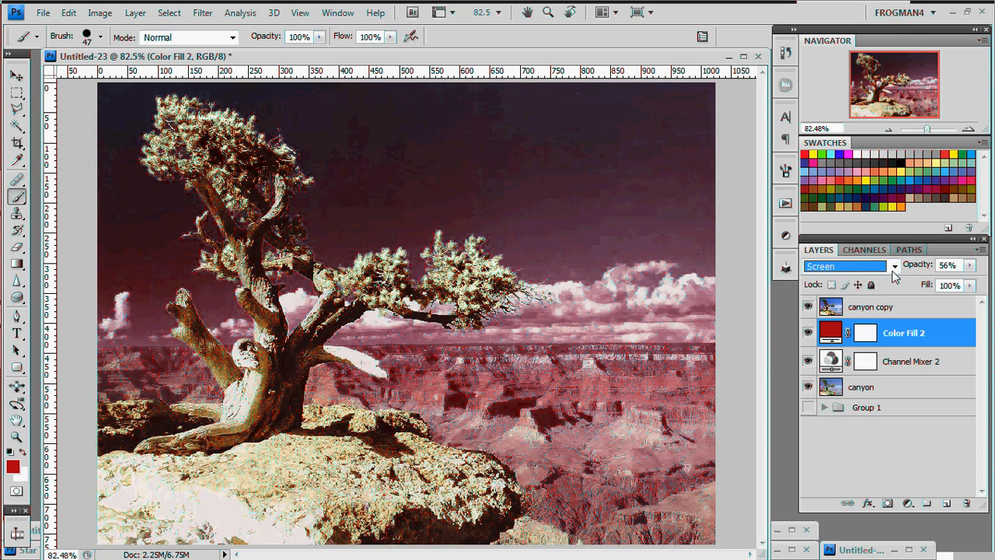
pyautogui.click(846, 266)
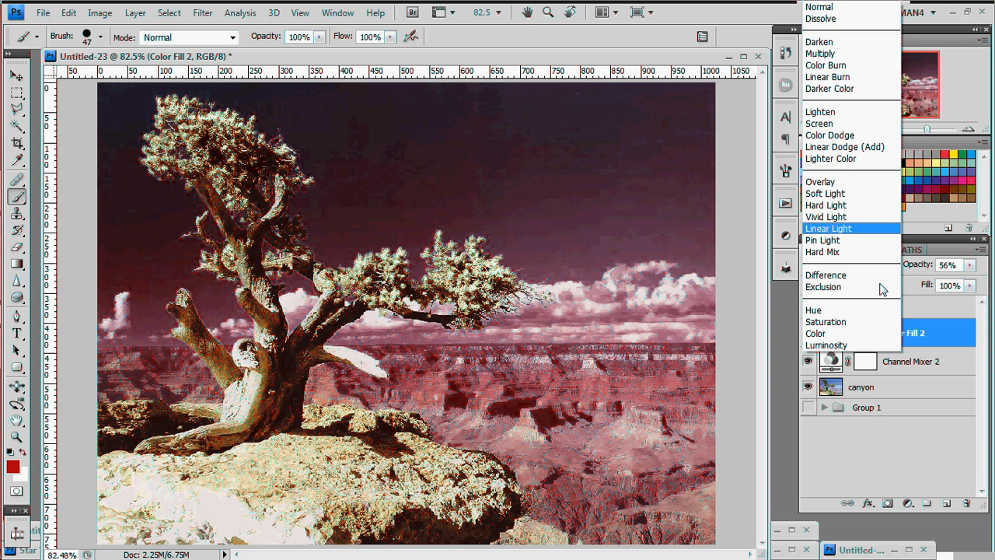
pyautogui.moveTo(815, 333)
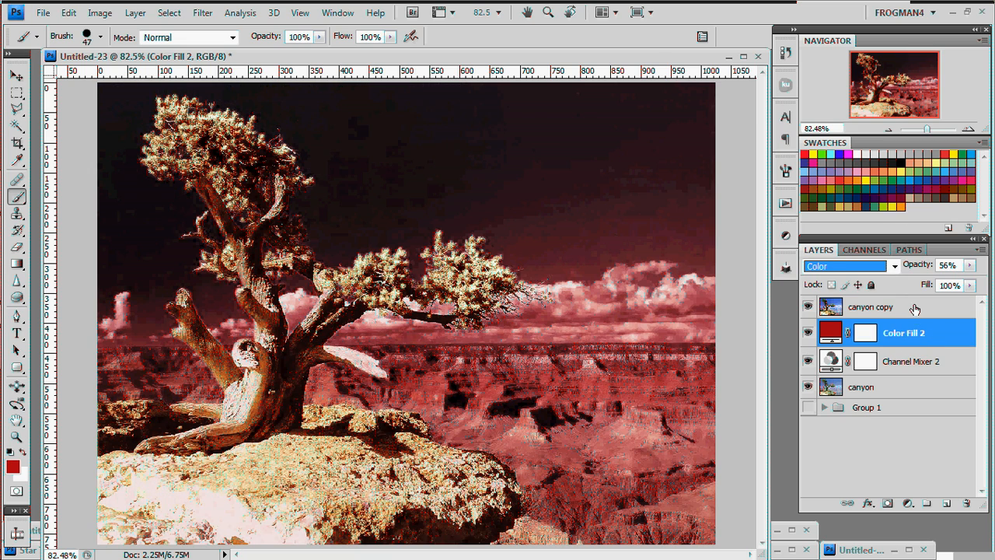
pyautogui.click(871, 307)
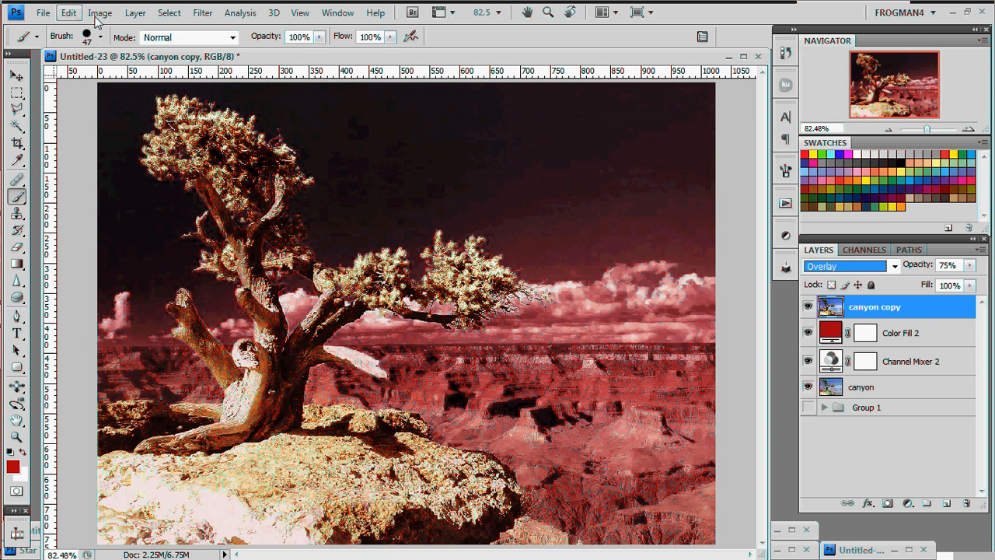
# Invert canyon copy's colours, hide Color Fill 2 and raise the copy to 100% opacity.
pyautogui.click(99, 13)
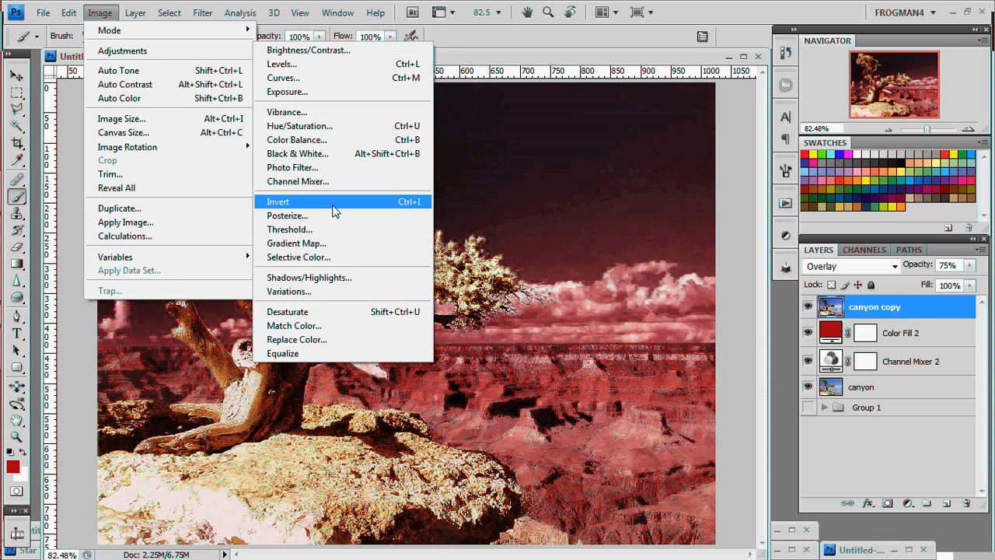
pyautogui.click(277, 202)
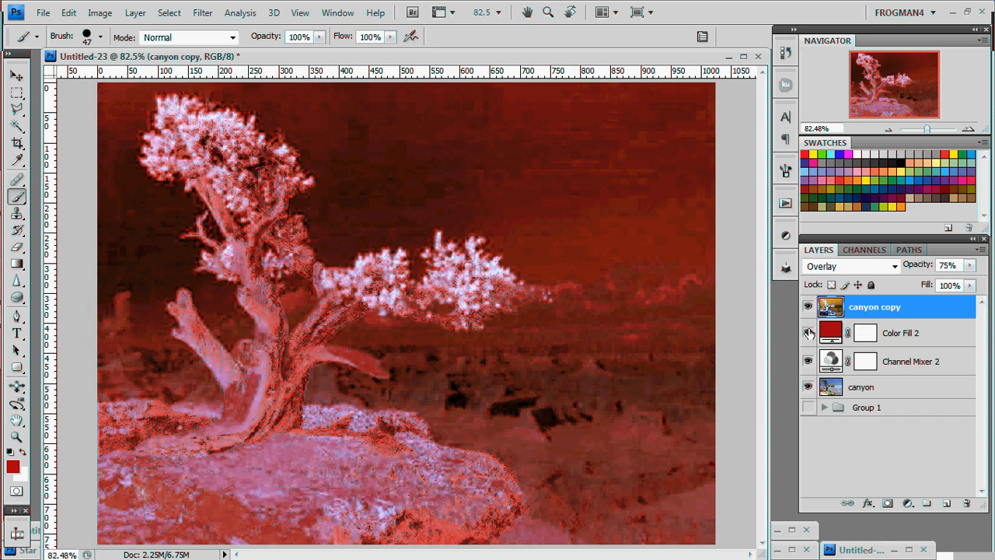
pyautogui.click(808, 333)
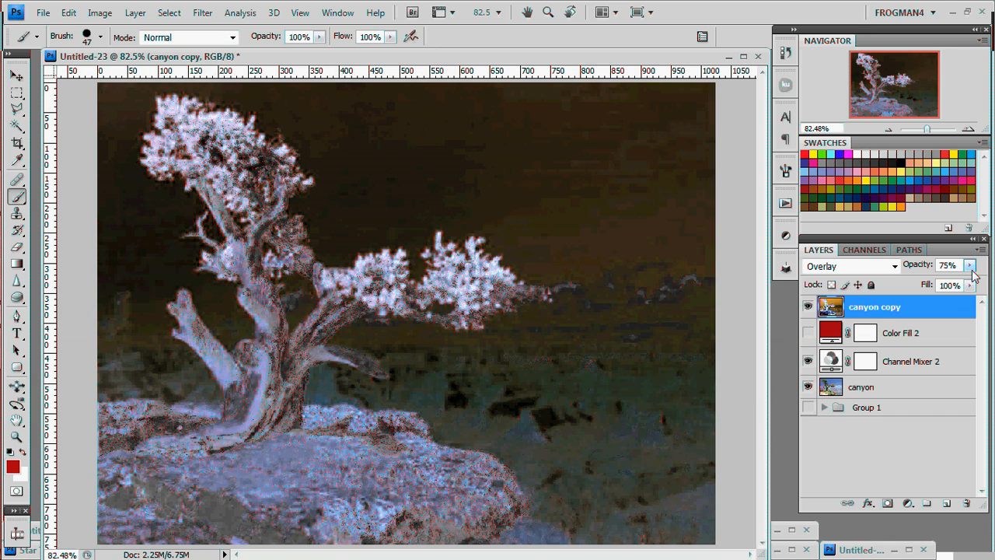
pyautogui.moveTo(965, 278); pyautogui.dragTo(936, 278)
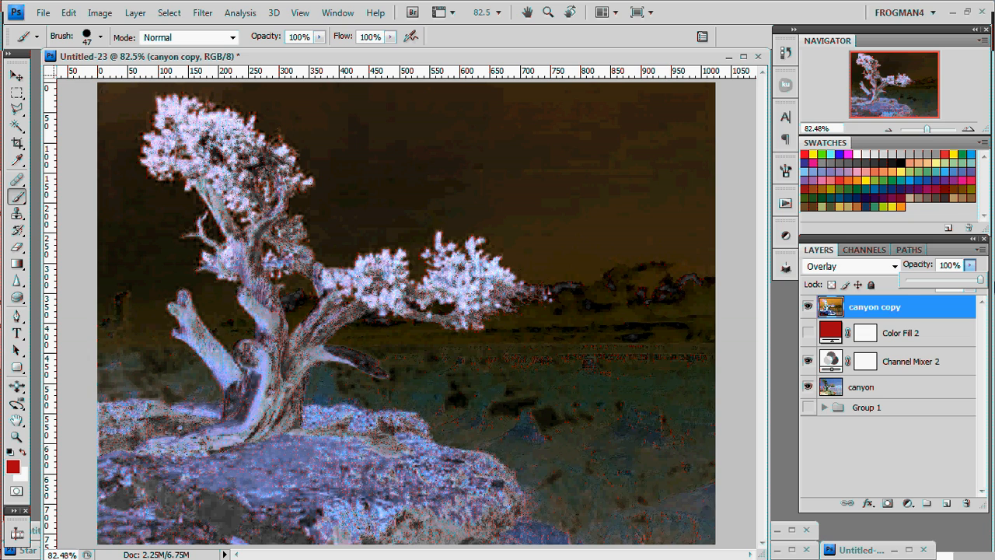
pyautogui.click(68, 12)
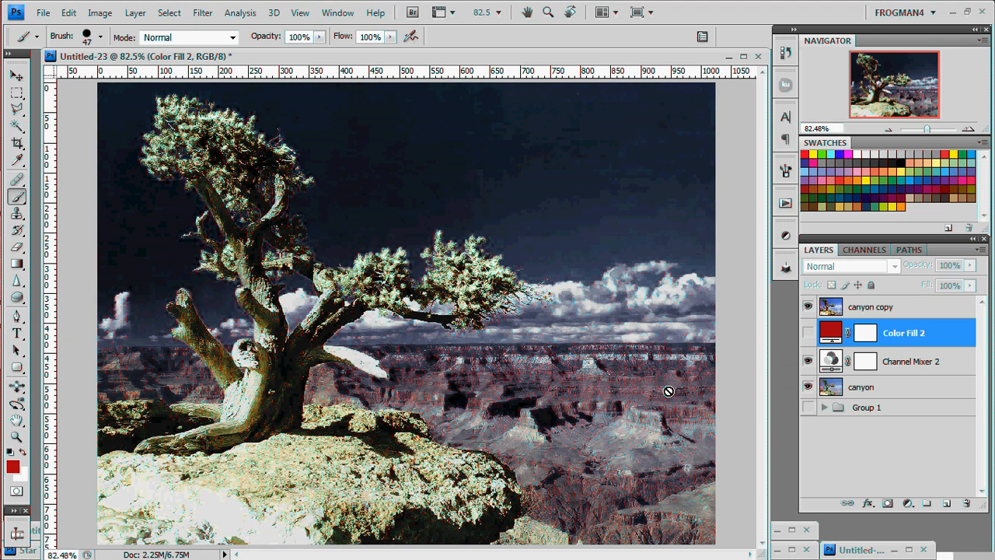
pyautogui.moveTo(572, 386)
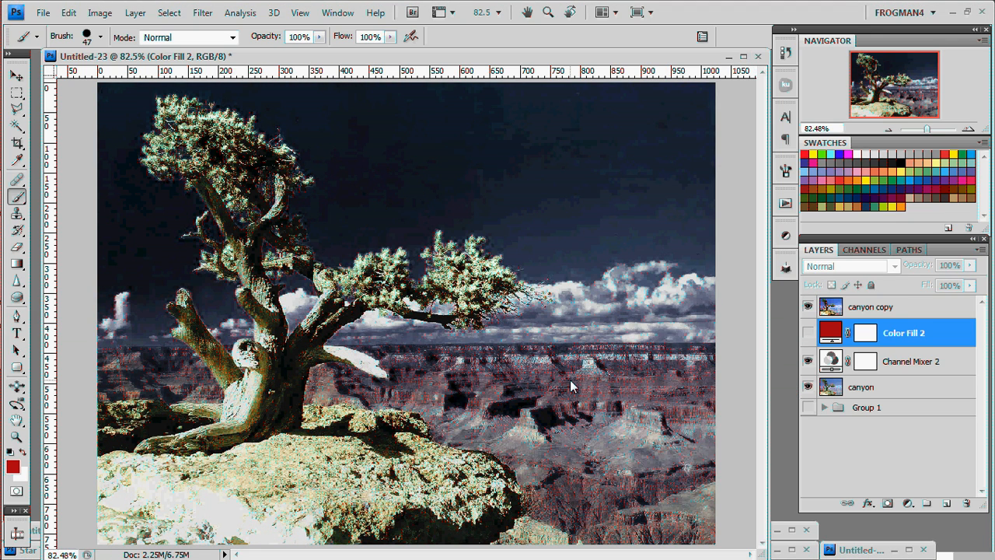